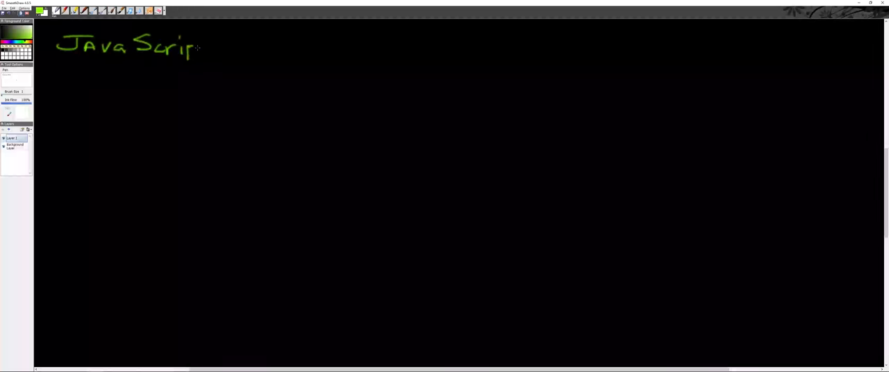
Finish handwriting 'JavaScript (not JAVA)' in green pen across the canvas top
left_click_drag(198, 47, 221, 47)
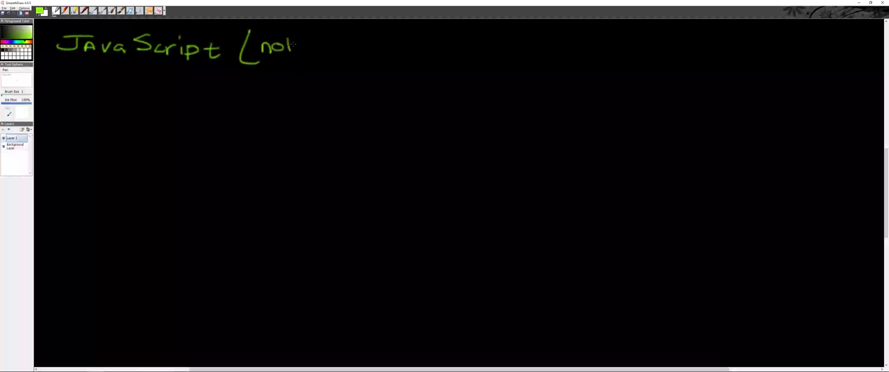
left_click_drag(298, 47, 340, 50)
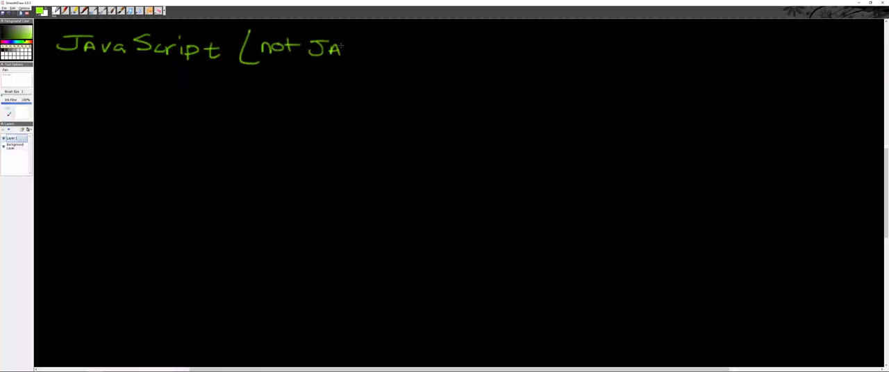
left_click_drag(347, 48, 386, 63)
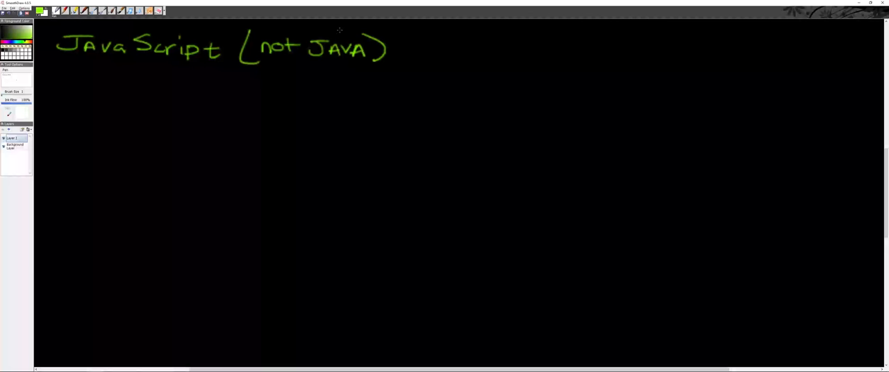
mouse_move(259, 25)
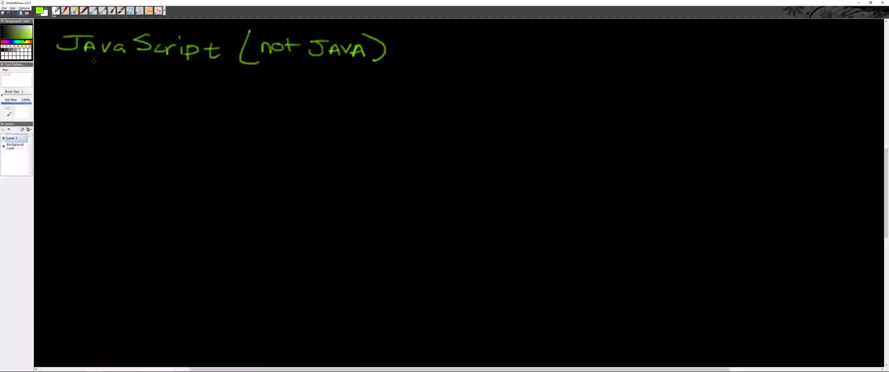
mouse_move(315, 62)
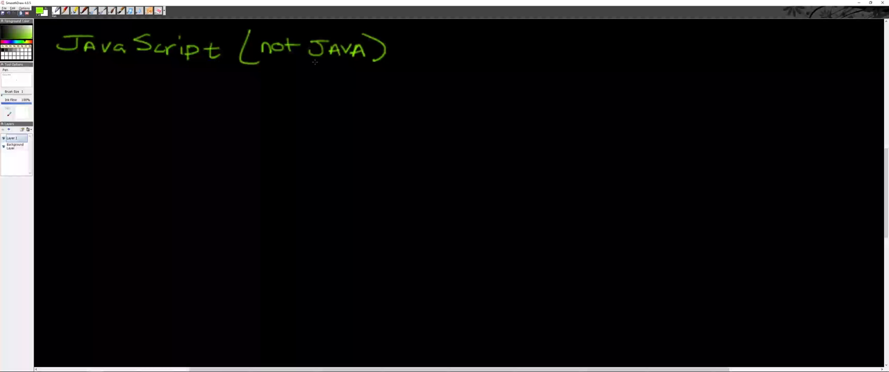
mouse_move(281, 64)
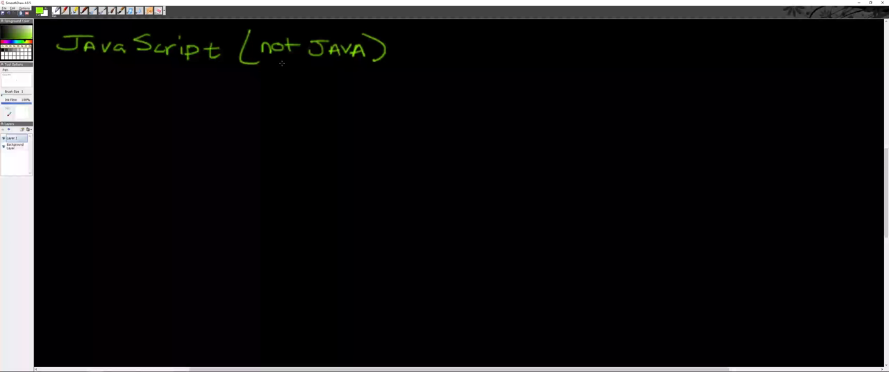
mouse_move(282, 69)
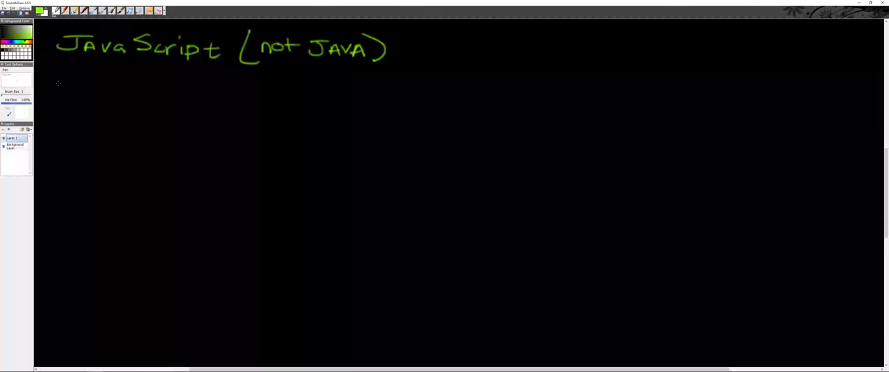
Draw an arrow below the heading and write 'HTML + CSS' in green
left_click_drag(54, 85, 78, 83)
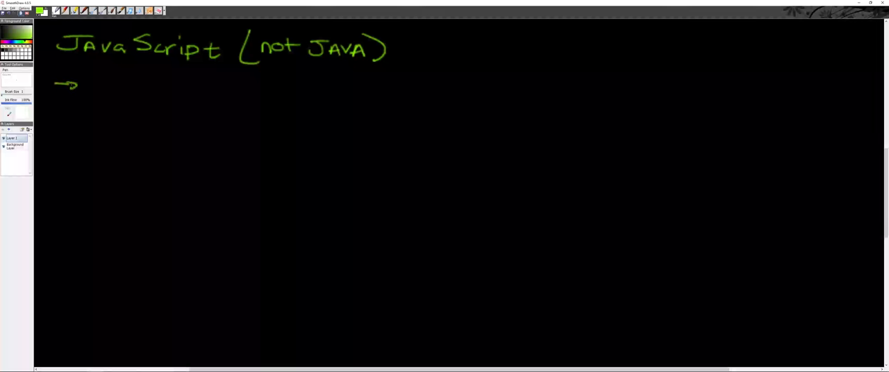
left_click_drag(86, 75, 106, 90)
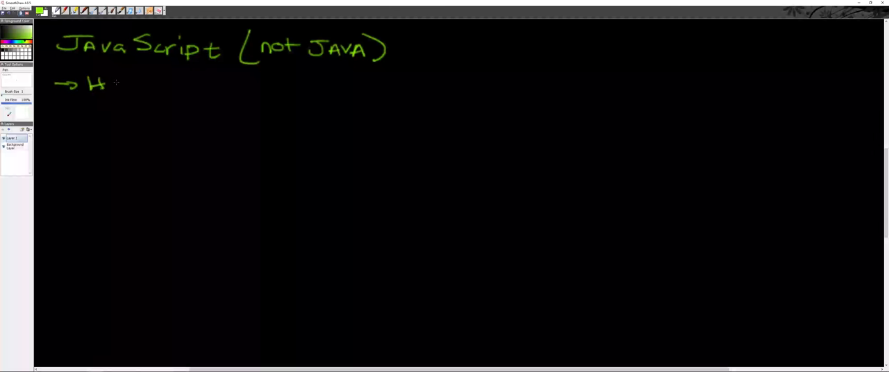
left_click_drag(108, 86, 163, 87)
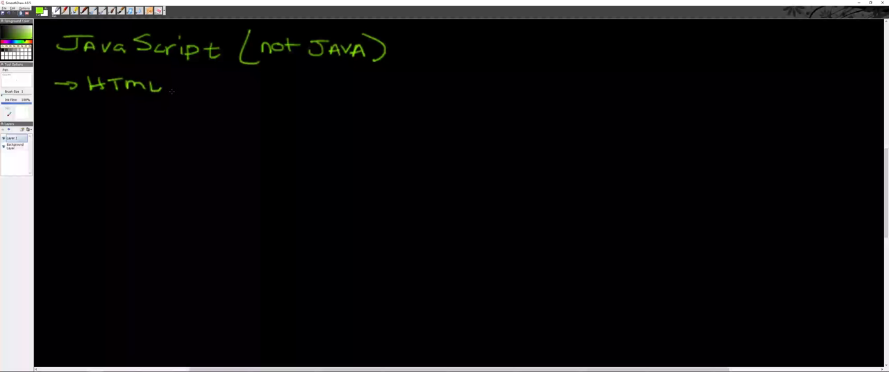
left_click_drag(177, 87, 240, 90)
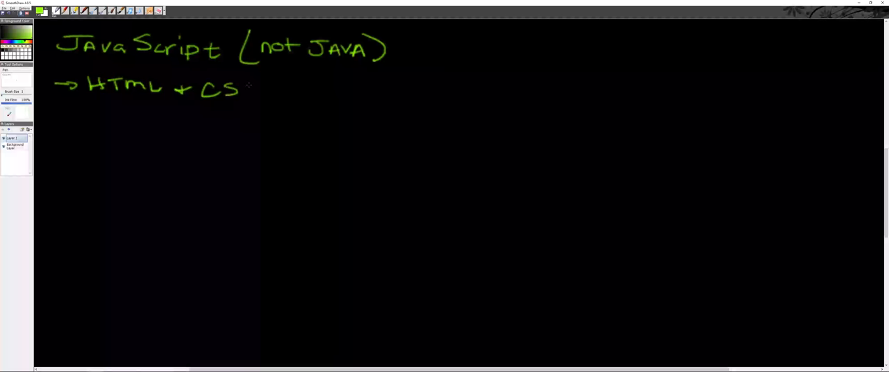
left_click_drag(240, 83, 254, 97)
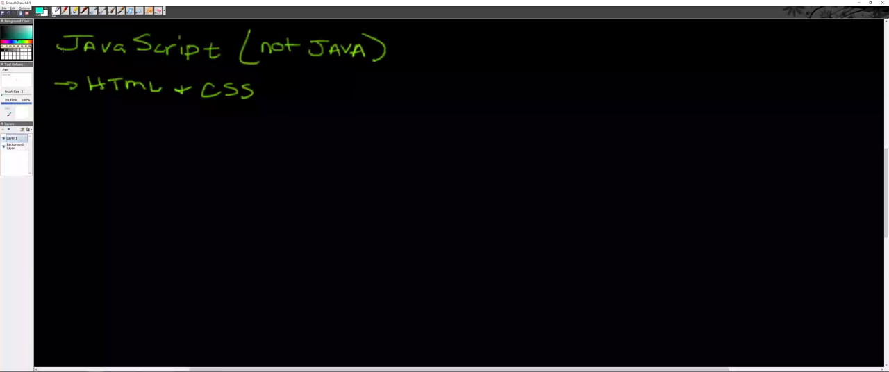
Underline Java and Script in teal, then add arrows to 'Body' and 'Stylization'
left_click_drag(56, 57, 208, 63)
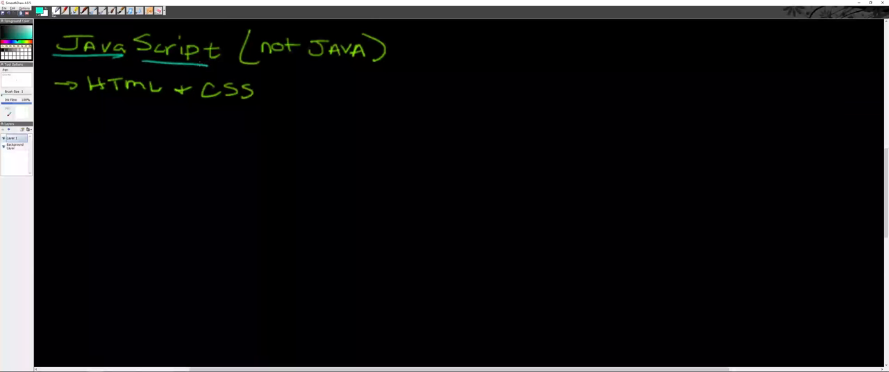
left_click_drag(124, 103, 125, 115)
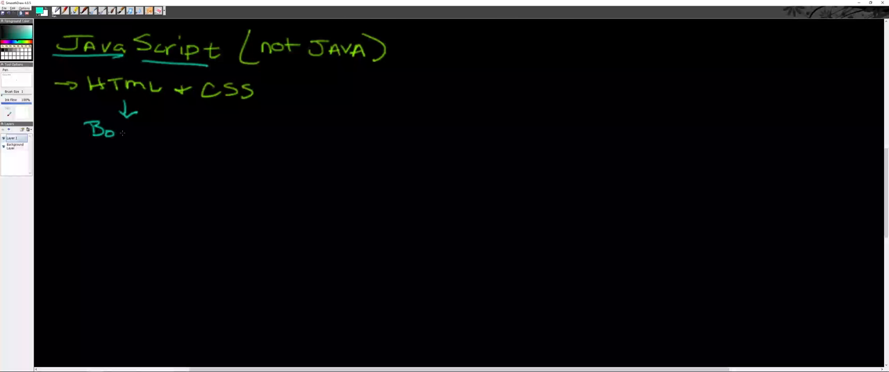
left_click_drag(111, 132, 138, 146)
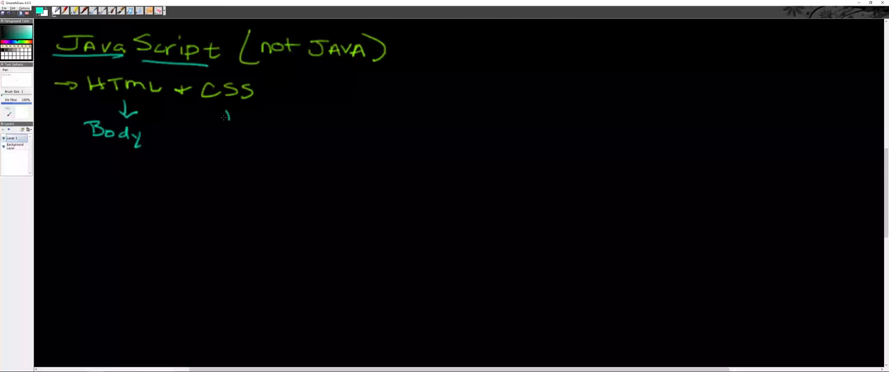
left_click_drag(222, 115, 208, 146)
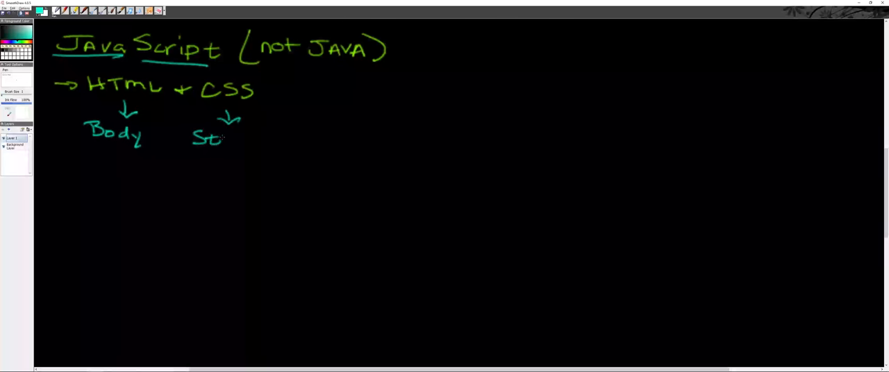
left_click_drag(222, 139, 268, 143)
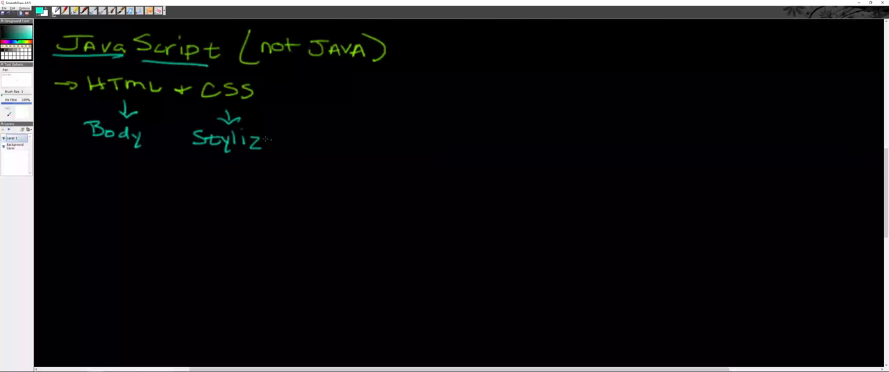
left_click_drag(263, 139, 323, 142)
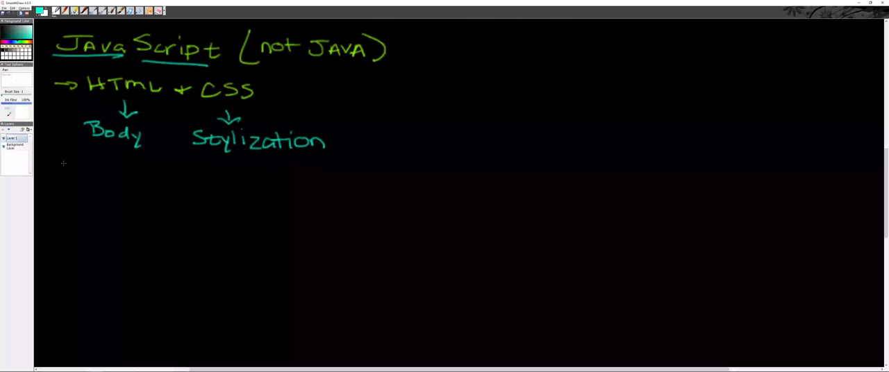
Write 'JavaScript' below Body with a hooked arrow leading to 'Can Do'
left_click_drag(53, 170, 111, 170)
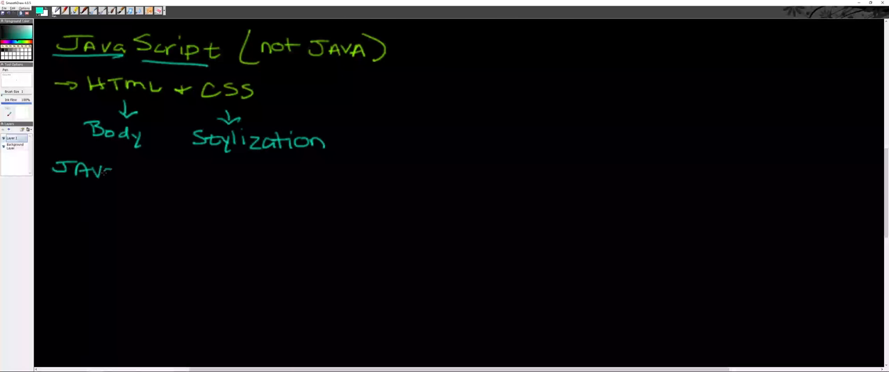
left_click_drag(111, 170, 167, 170)
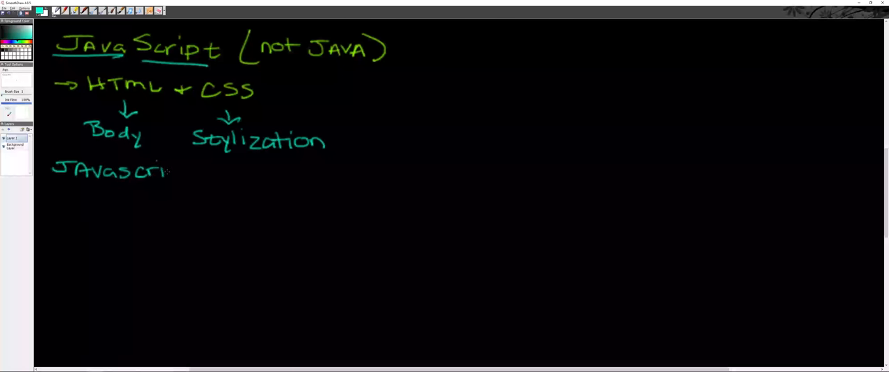
left_click_drag(171, 172, 198, 172)
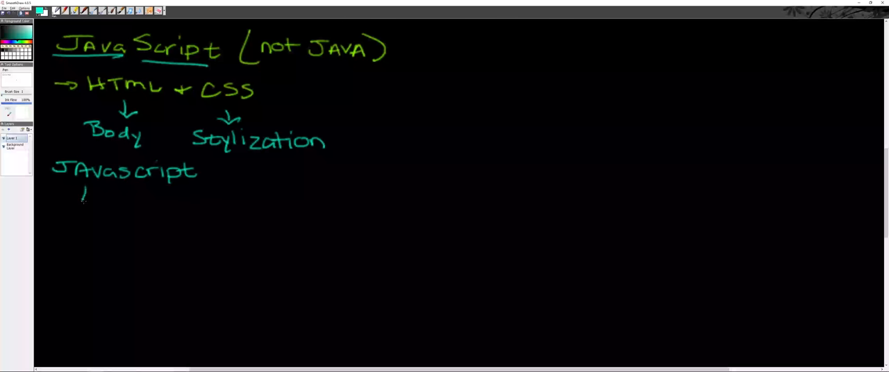
left_click_drag(83, 205, 159, 204)
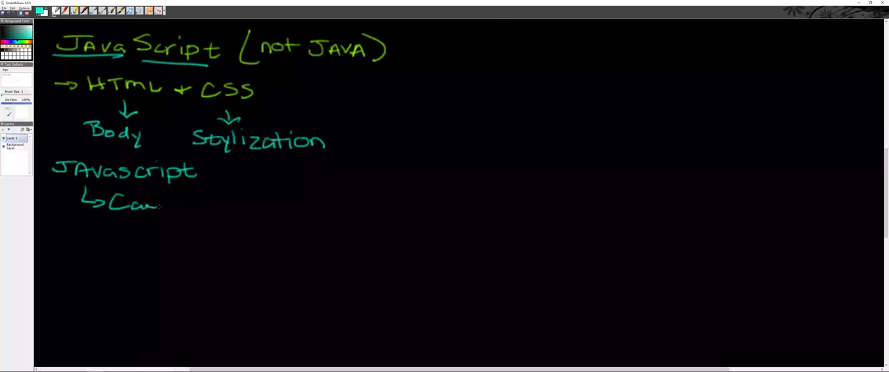
left_click_drag(163, 202, 208, 202)
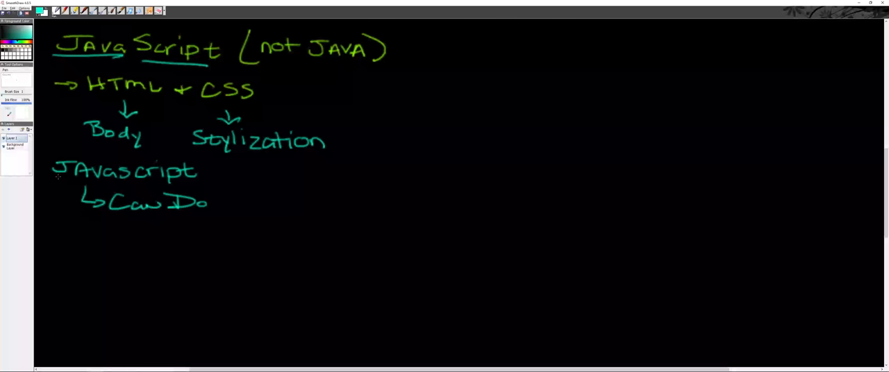
mouse_move(59, 175)
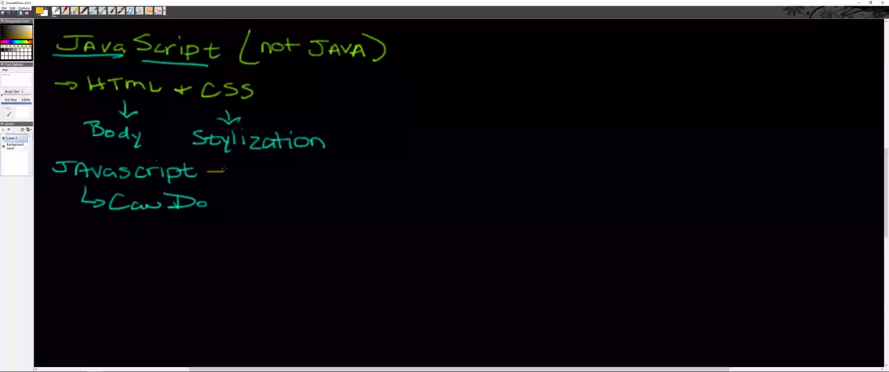
Draw an orange arrow after JavaScript leading to 'Interaction'
left_click_drag(218, 172, 271, 172)
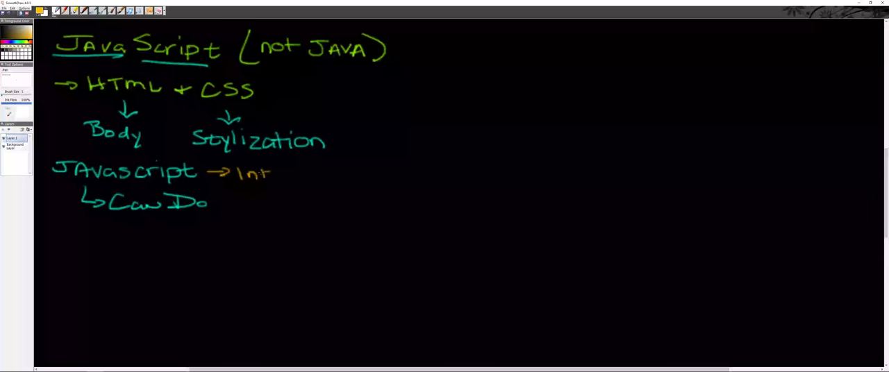
left_click_drag(271, 172, 321, 175)
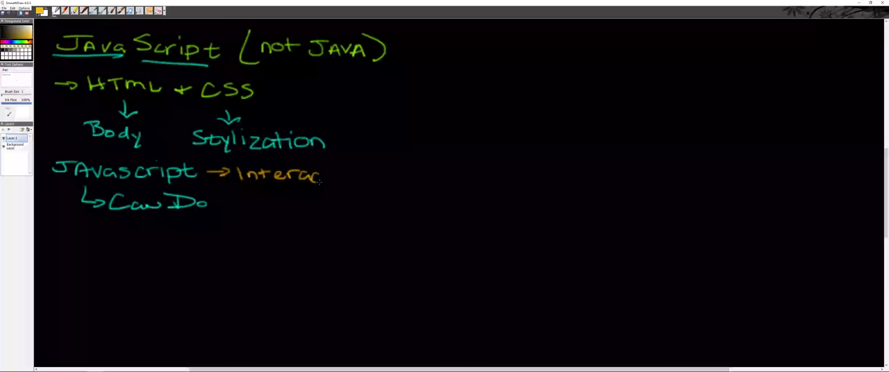
left_click_drag(323, 174, 358, 174)
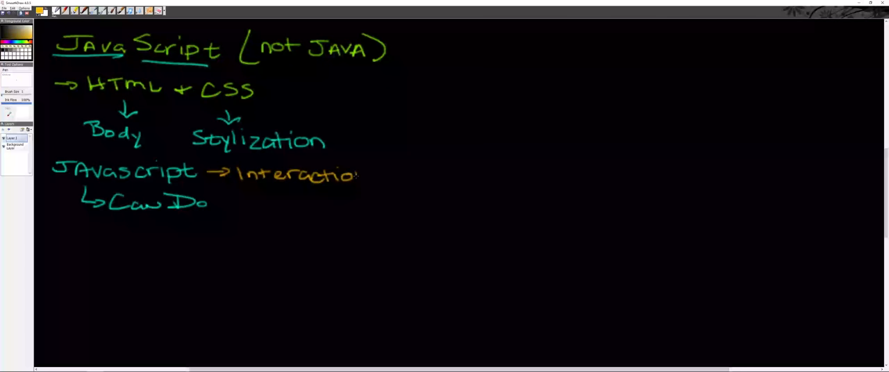
left_click_drag(357, 174, 379, 177)
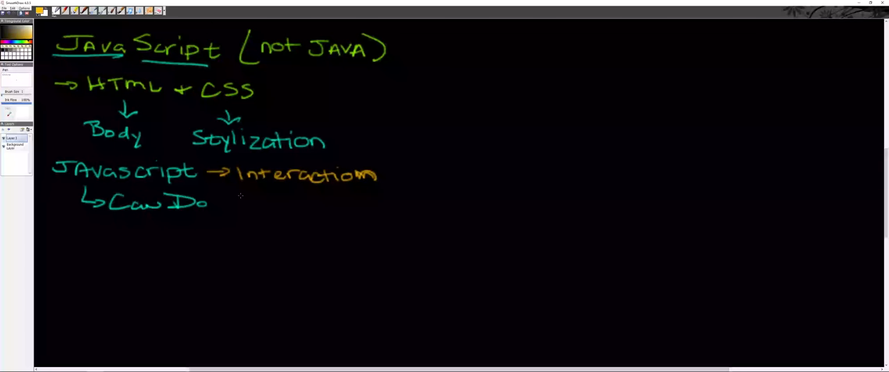
mouse_move(206, 182)
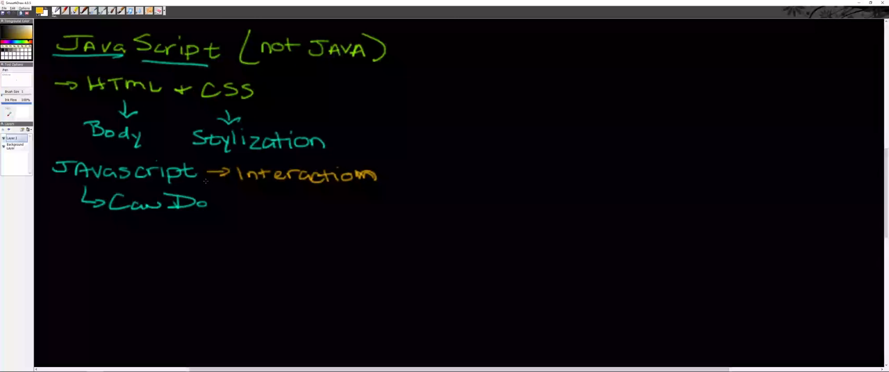
Add a second orange arrow leading to 'Front-end script. lang.'
left_click_drag(208, 184, 244, 194)
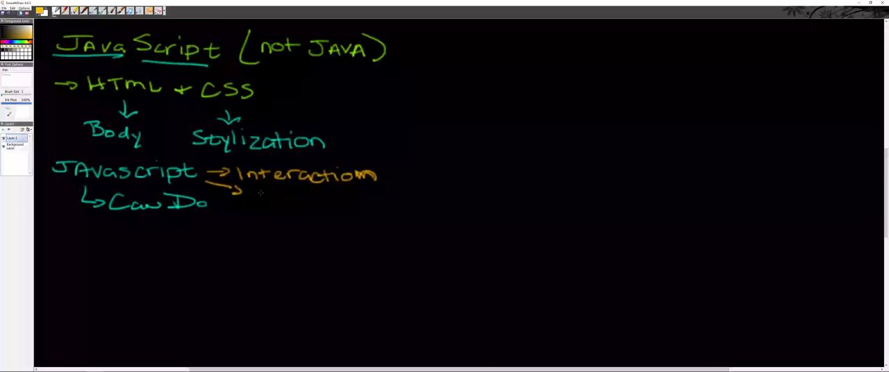
left_click_drag(250, 202, 313, 202)
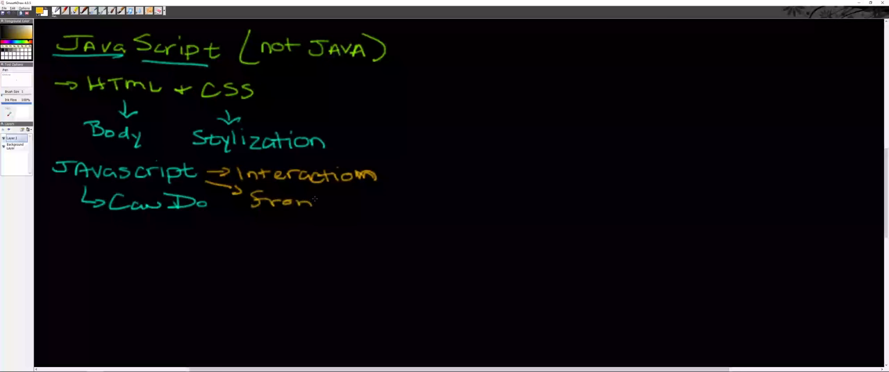
left_click_drag(316, 201, 376, 205)
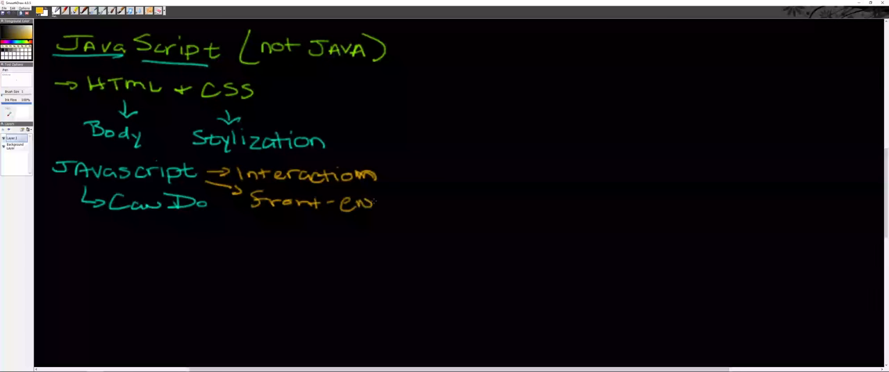
left_click_drag(354, 202, 389, 202)
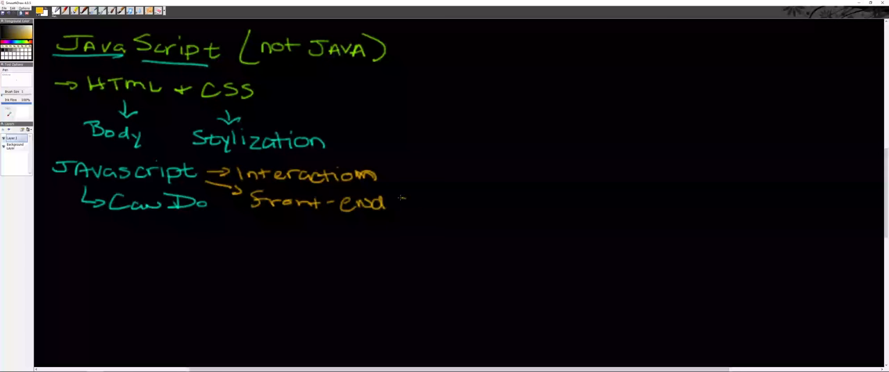
left_click_drag(396, 205, 455, 205)
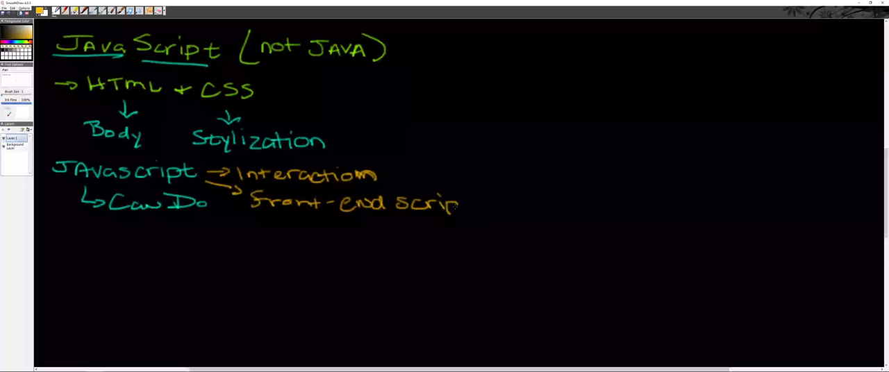
left_click_drag(459, 204, 507, 205)
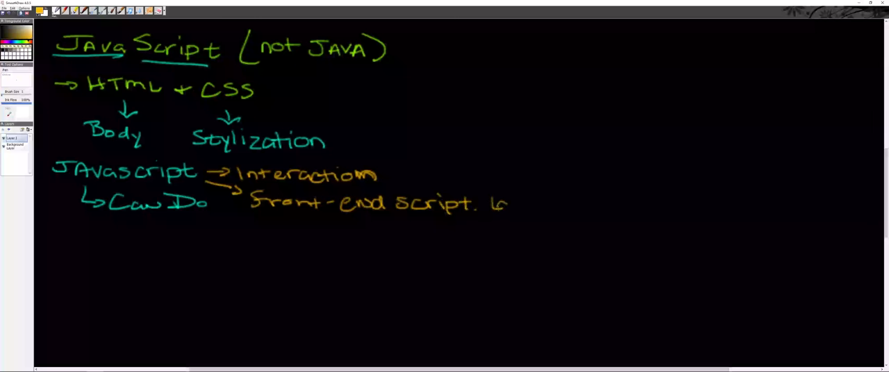
left_click_drag(493, 202, 549, 208)
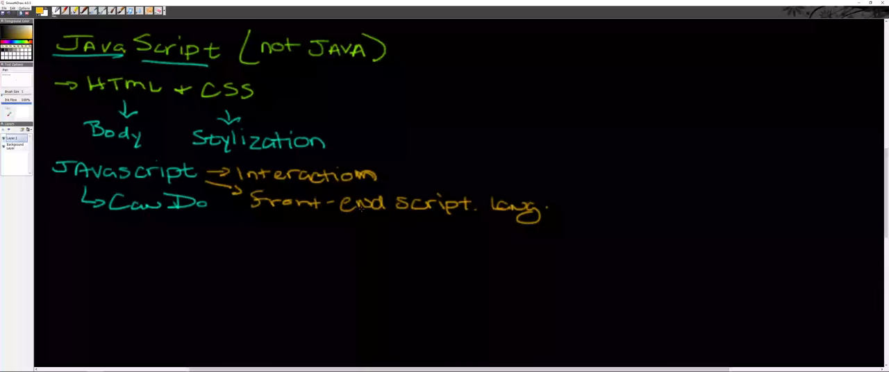
mouse_move(391, 199)
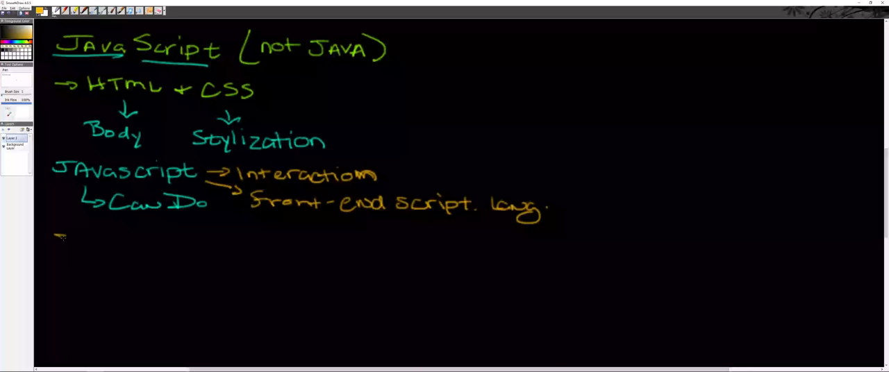
Write a star-bulleted point 'Personalized Greeting'
left_click_drag(59, 236, 111, 239)
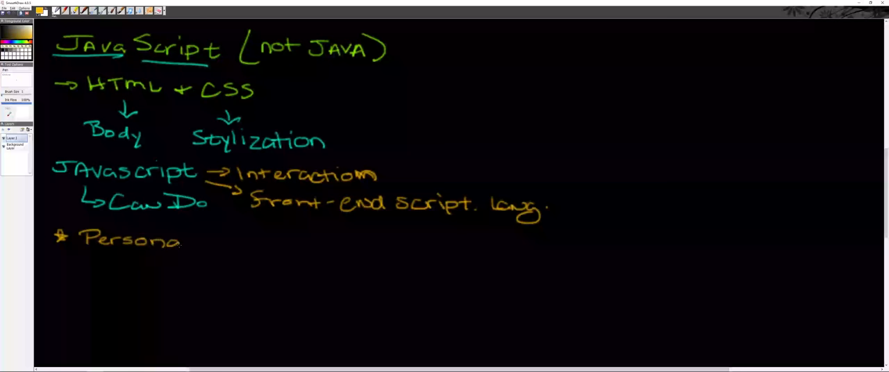
left_click_drag(184, 243, 239, 243)
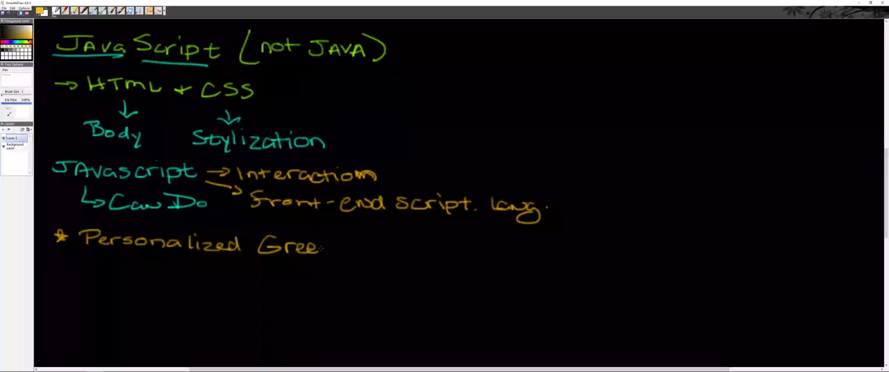
left_click_drag(320, 246, 368, 260)
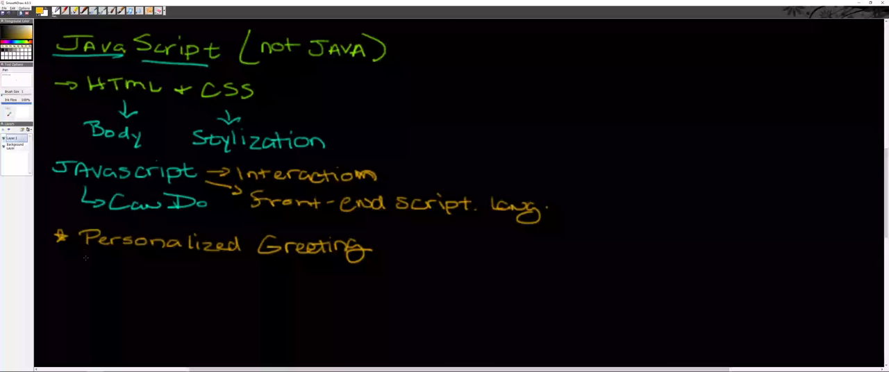
Write the line '→ Cookies → Locally Stored' below the greeting
left_click_drag(56, 269, 83, 270)
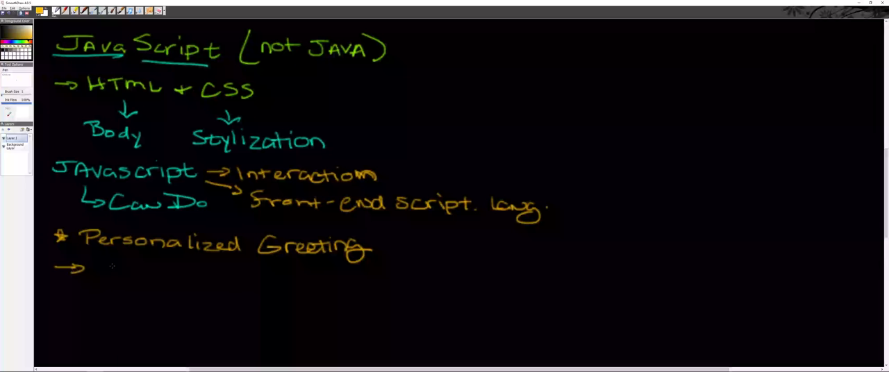
left_click_drag(97, 275, 177, 275)
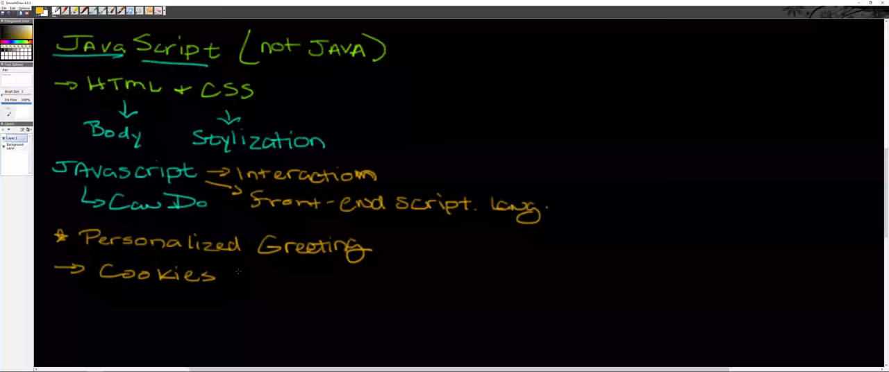
left_click_drag(222, 276, 285, 277)
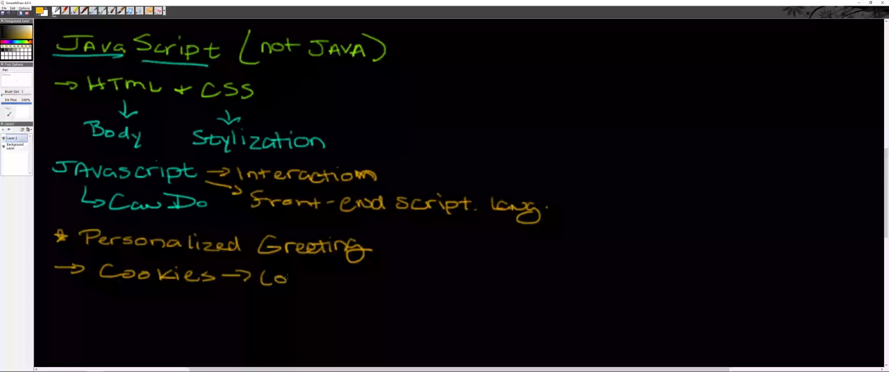
left_click_drag(264, 278, 355, 278)
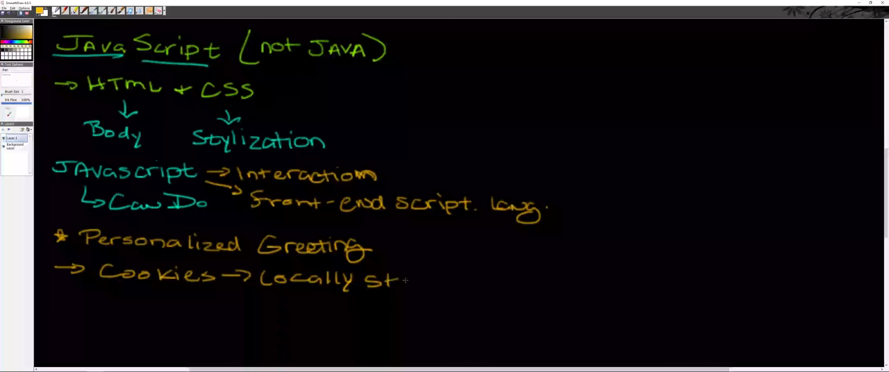
left_click_drag(396, 281, 448, 282)
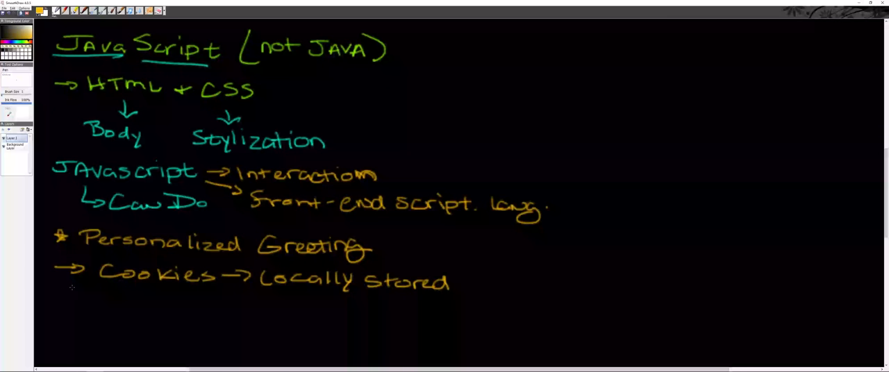
Write '→ not secure lang.' and strike through the Cookies → Locally Stored line
left_click_drag(55, 292, 111, 295)
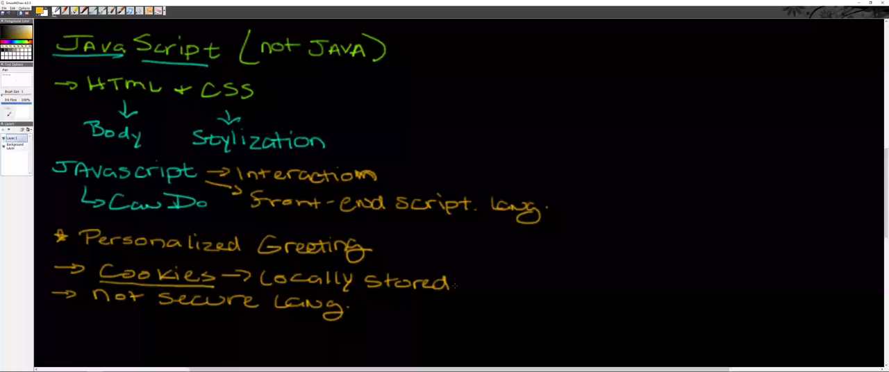
left_click_drag(70, 267, 451, 285)
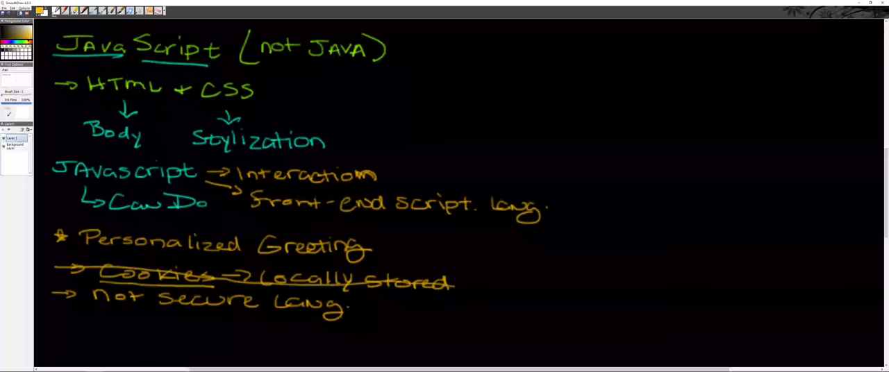
mouse_move(416, 268)
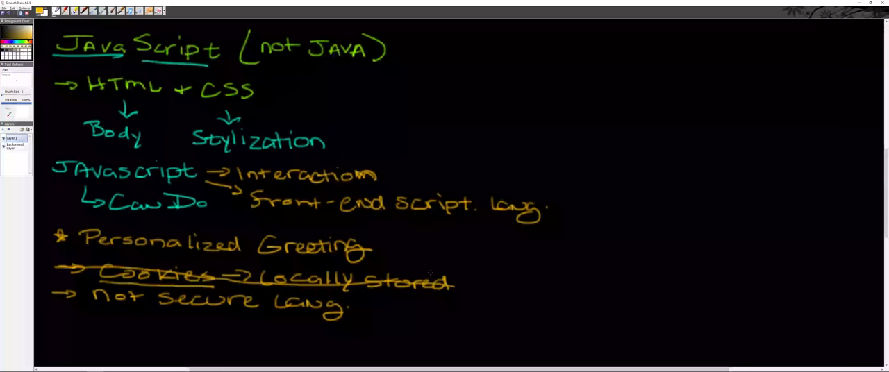
mouse_move(452, 273)
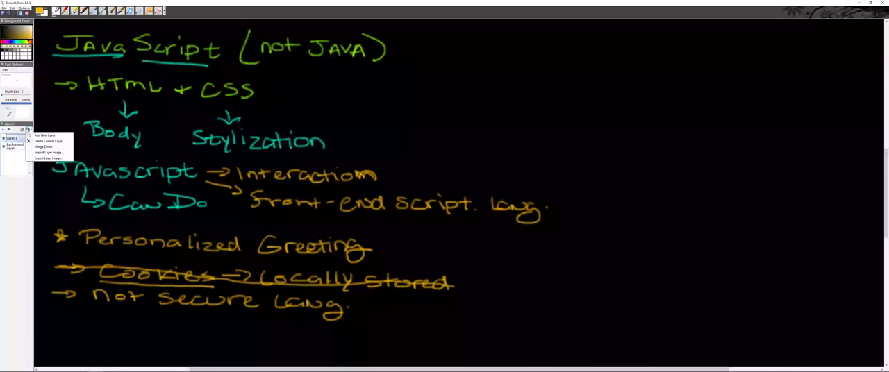
Add a new layer, then write 'JavaScript (vanilla)' in magenta and underline JavaScript
left_click(44, 135)
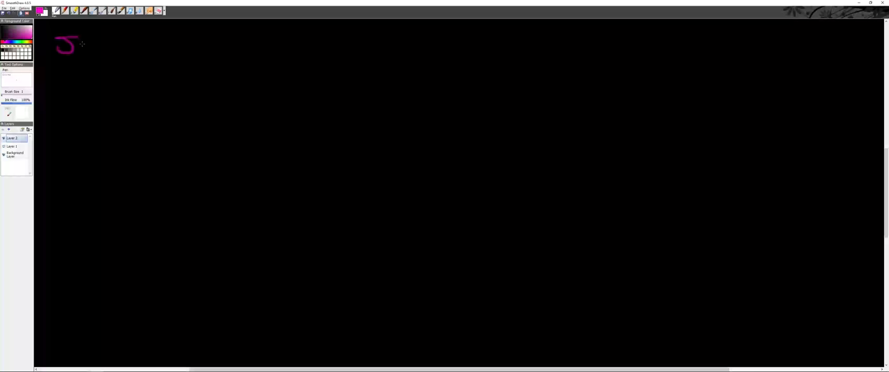
left_click_drag(76, 49, 139, 45)
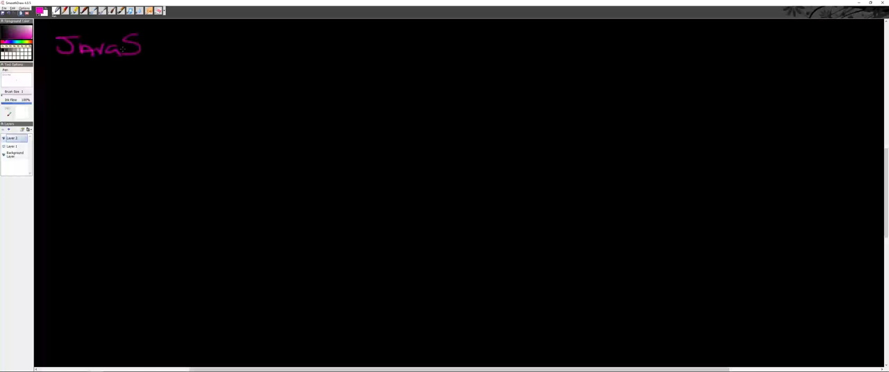
left_click_drag(139, 48, 197, 49)
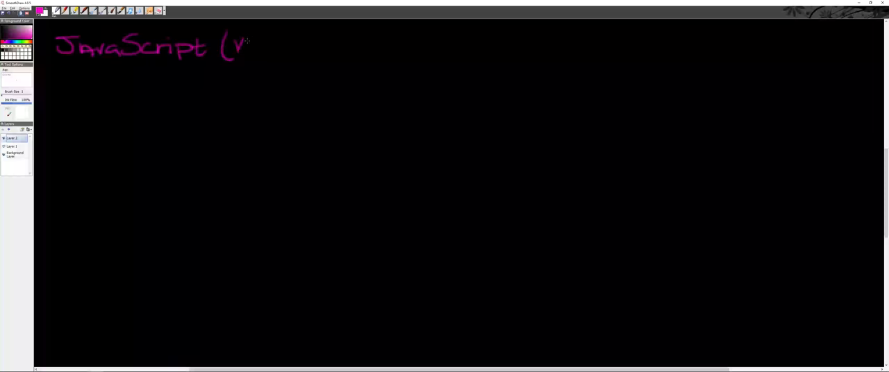
left_click_drag(229, 45, 295, 49)
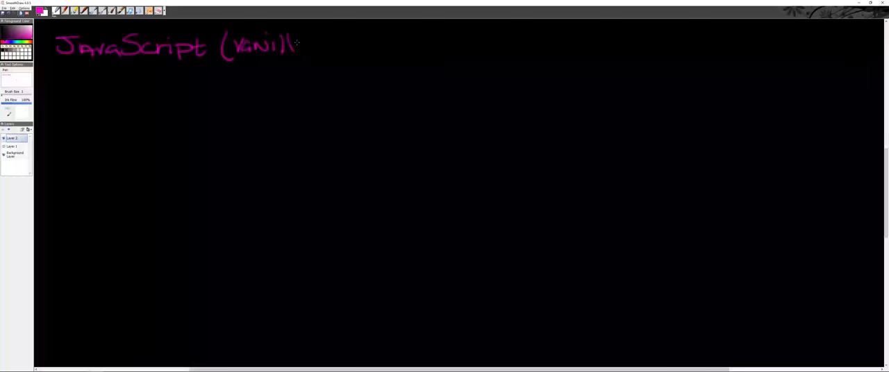
left_click_drag(299, 38, 320, 62)
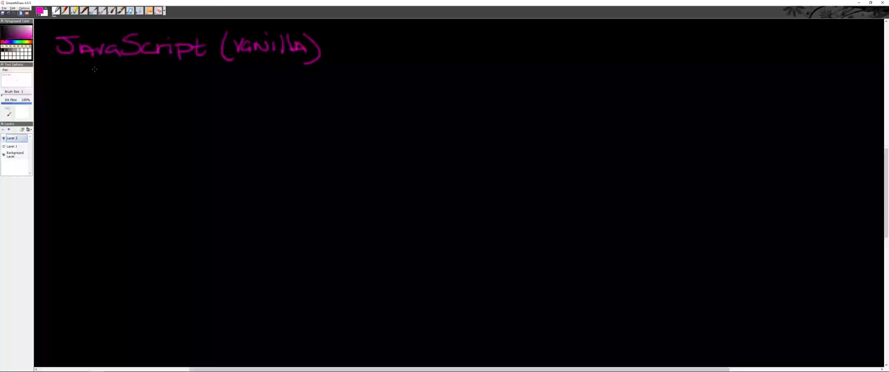
mouse_move(100, 64)
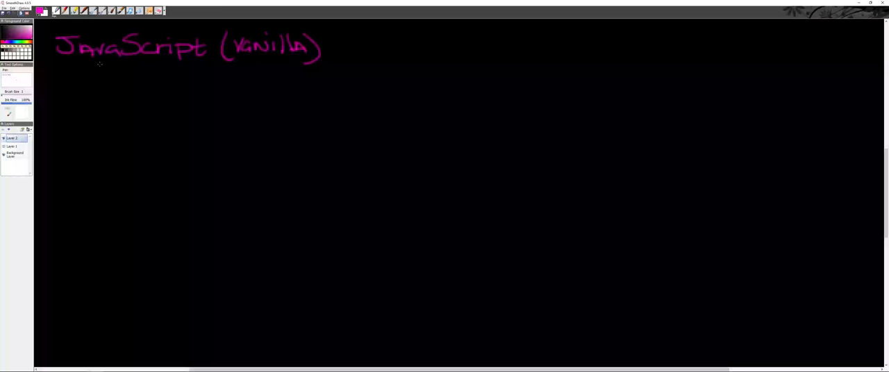
left_click_drag(54, 64, 207, 64)
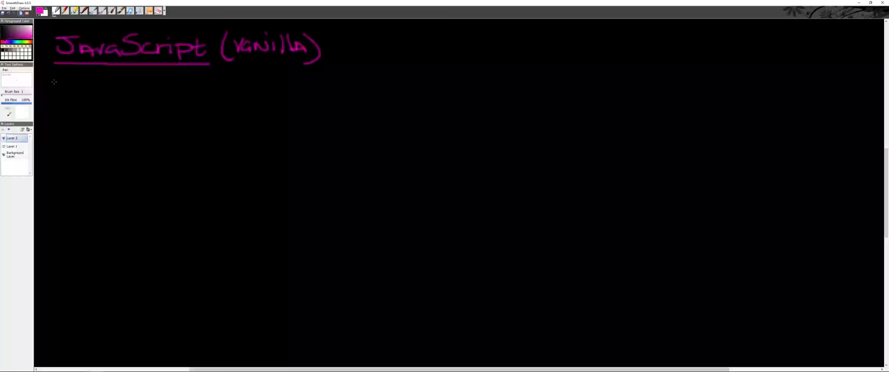
Draw a magenta arrow leading to 'Libraries'
left_click_drag(47, 83, 86, 83)
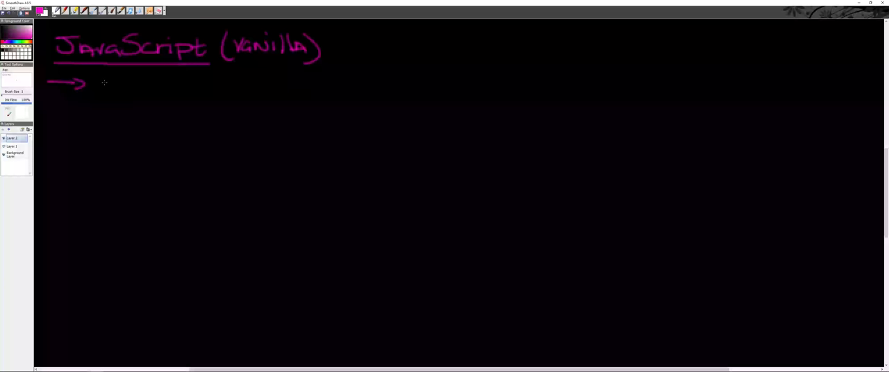
left_click_drag(97, 87, 139, 90)
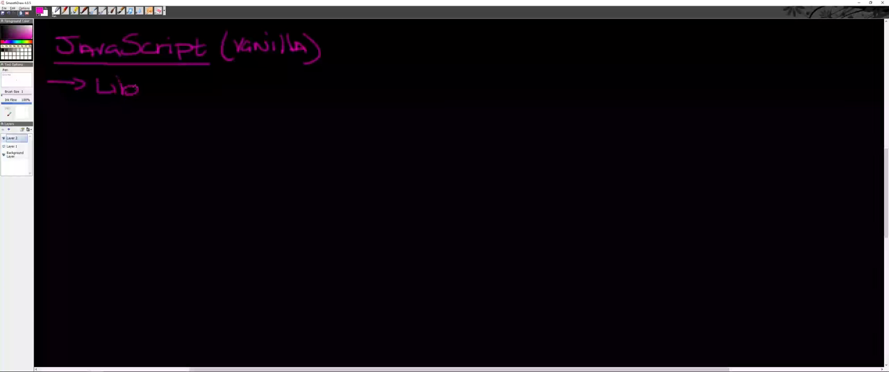
left_click_drag(139, 87, 216, 87)
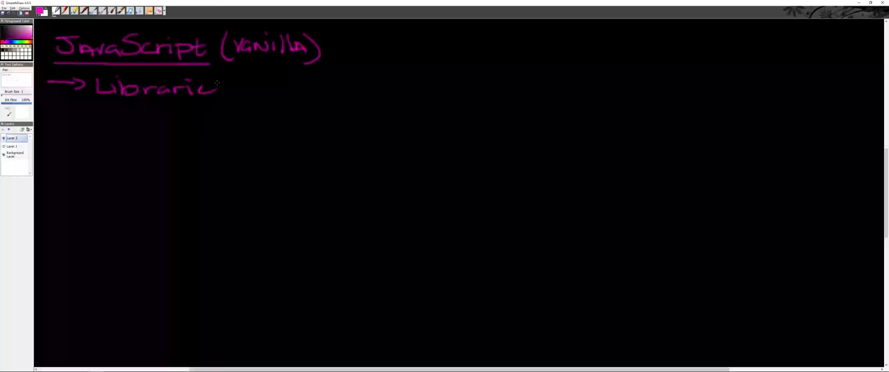
left_click_drag(212, 83, 228, 90)
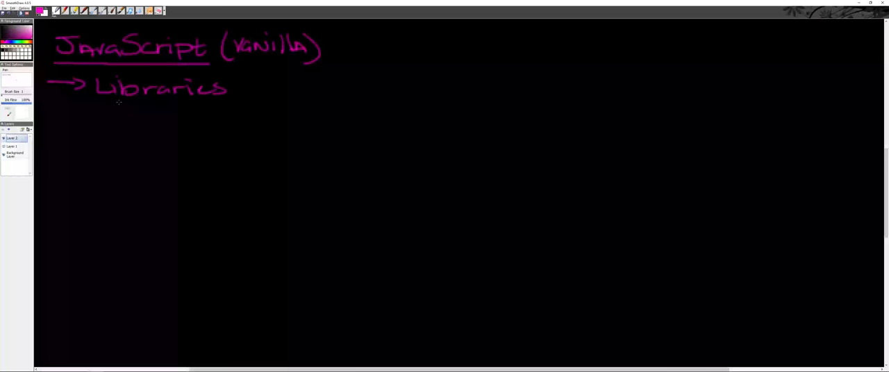
Write 'jQuery → Robust' beneath Libraries
left_click_drag(120, 111, 119, 125)
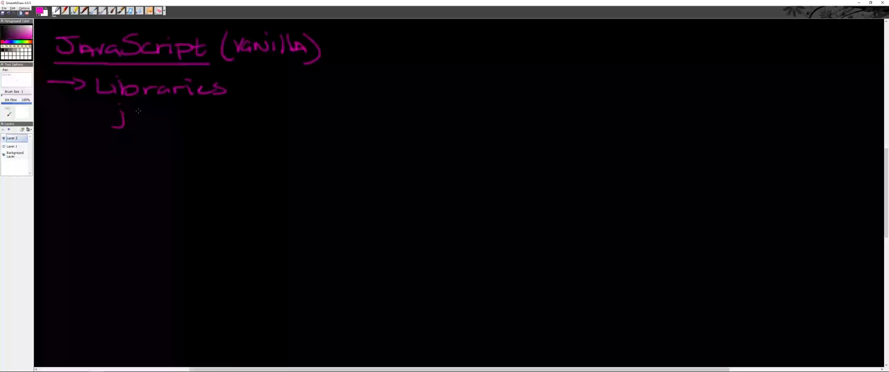
left_click_drag(129, 115, 184, 115)
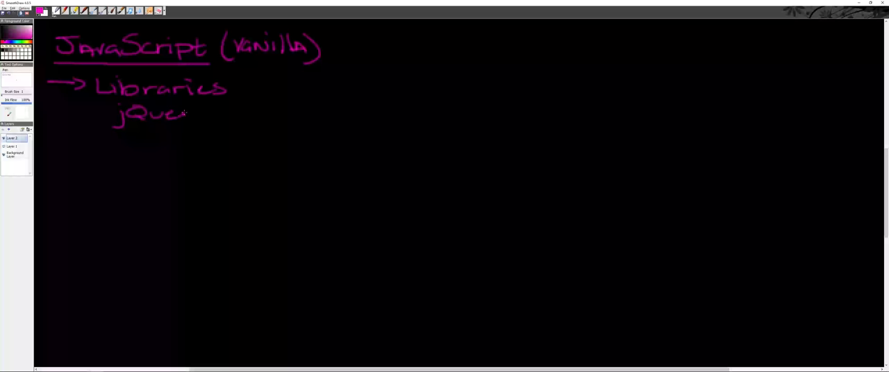
left_click_drag(187, 115, 215, 111)
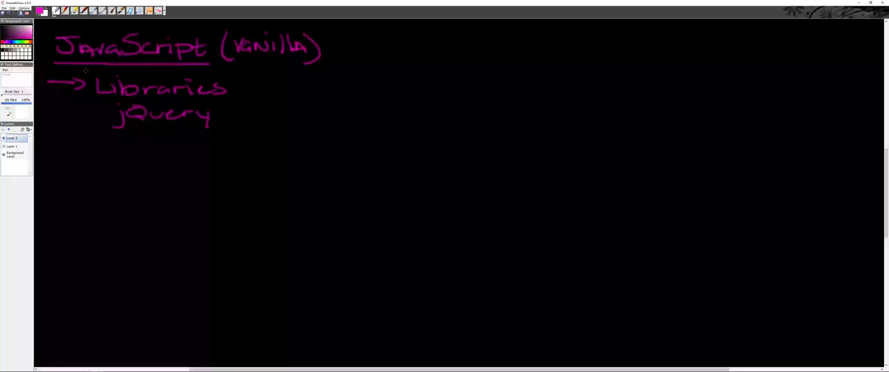
mouse_move(221, 98)
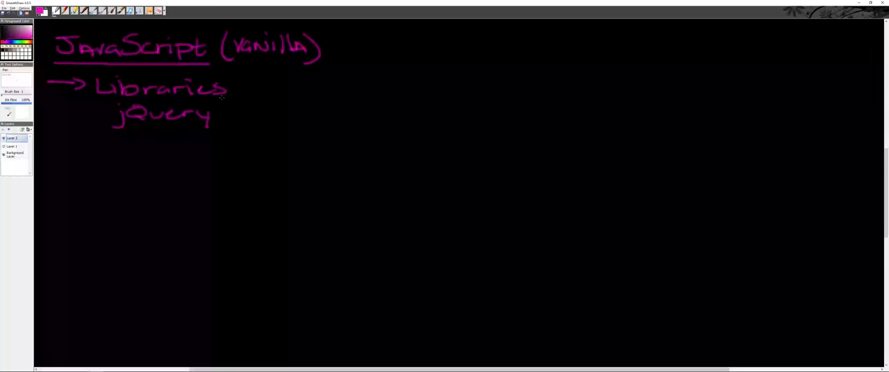
mouse_move(217, 114)
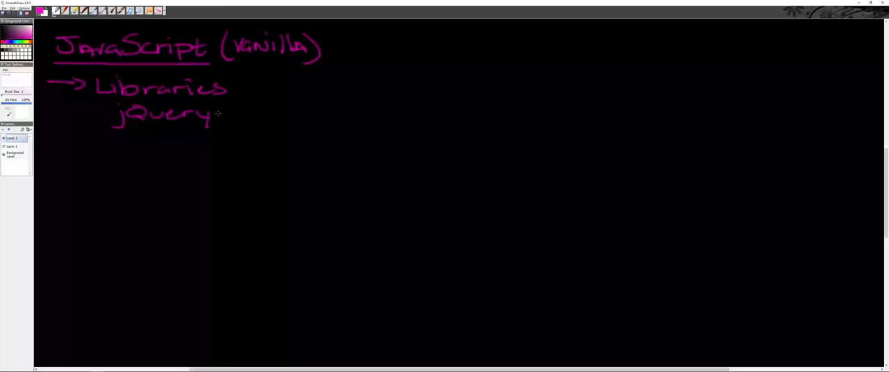
mouse_move(224, 113)
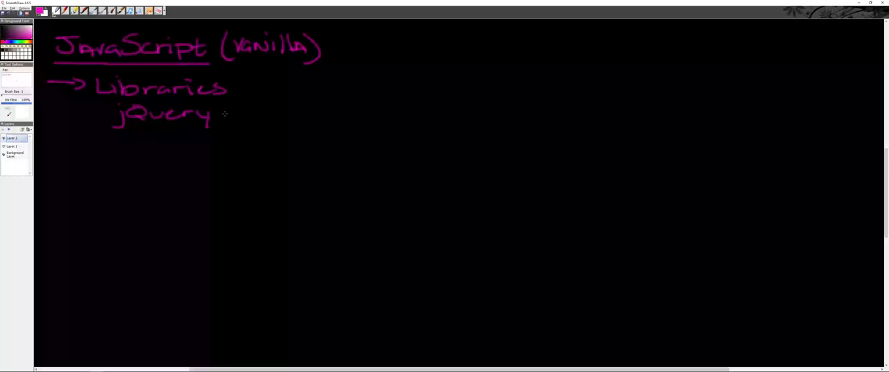
left_click_drag(215, 113, 236, 112)
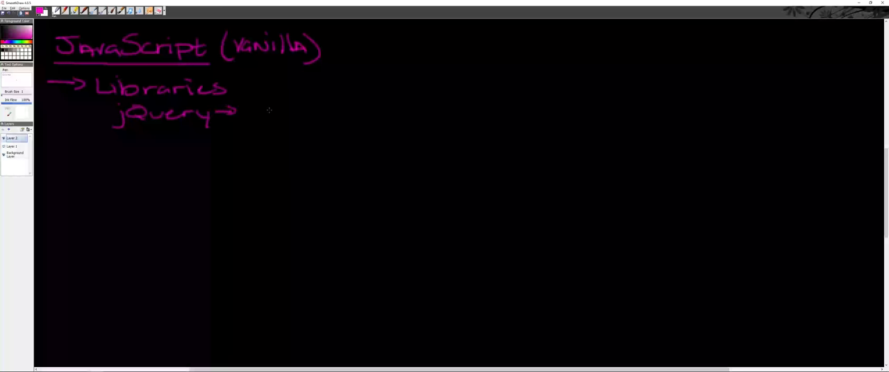
left_click_drag(243, 111, 291, 114)
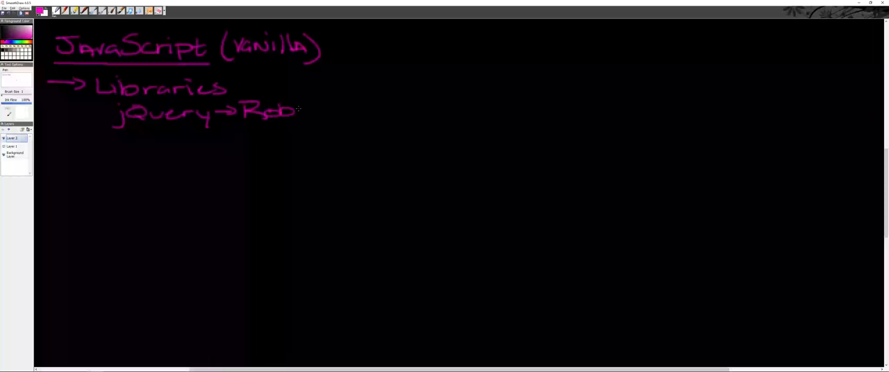
left_click_drag(292, 111, 333, 115)
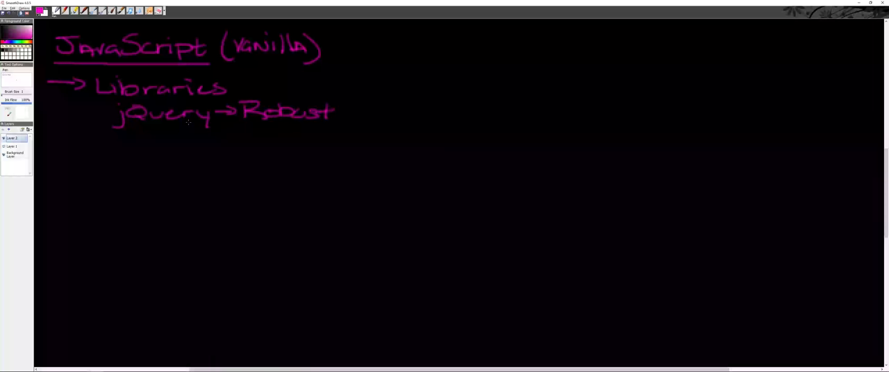
Draw a curved arrow below jQuery leading to 'mobile interaction'
left_click_drag(143, 131, 187, 141)
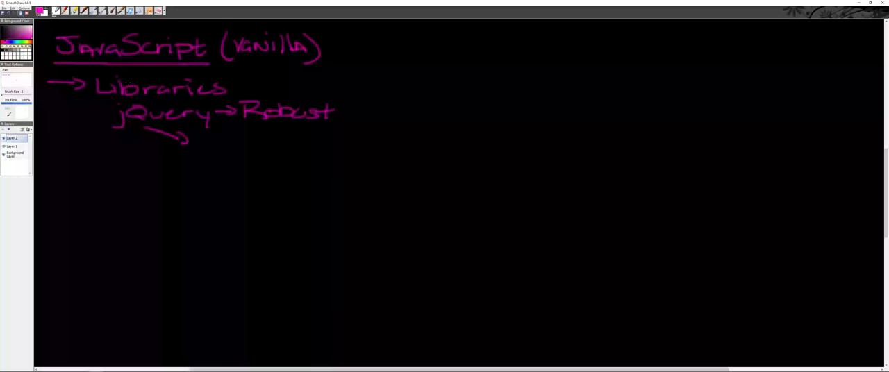
left_click_drag(194, 149, 212, 146)
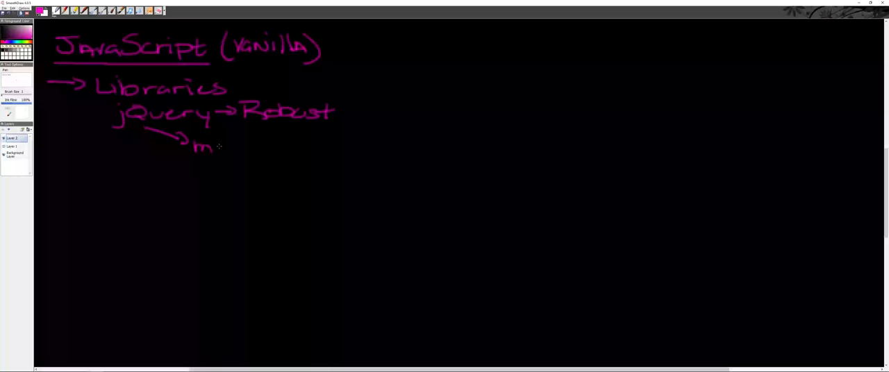
left_click_drag(209, 147, 282, 150)
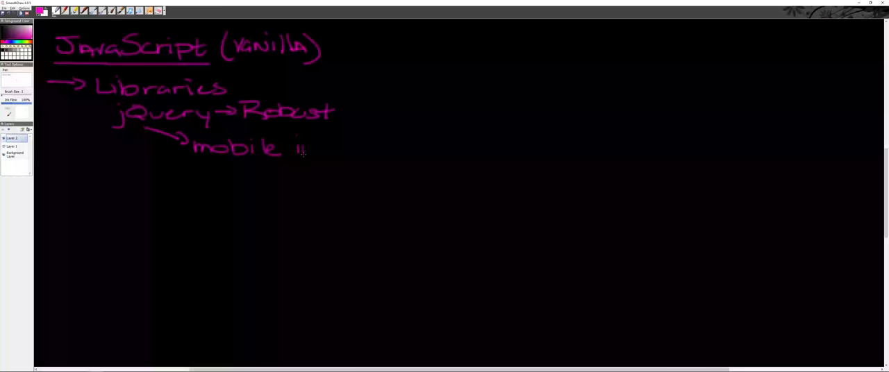
left_click_drag(295, 149, 375, 152)
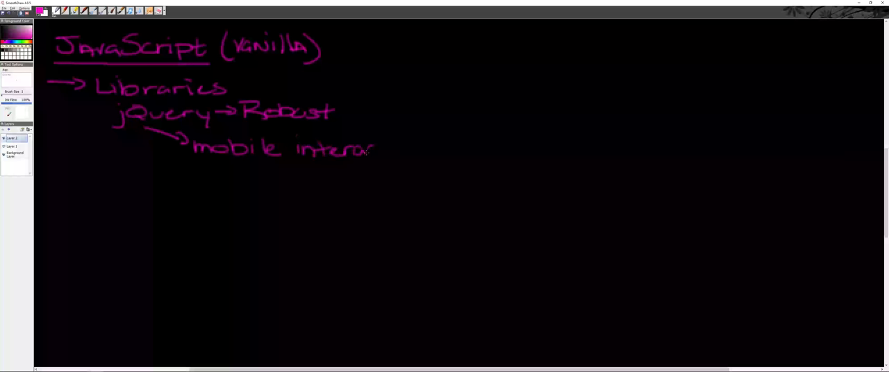
left_click_drag(347, 150, 431, 156)
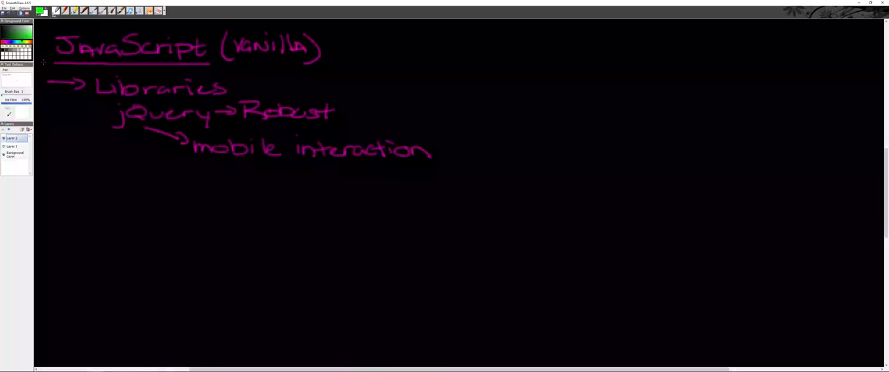
Draw a green line under the word jQuery
left_click_drag(120, 124, 198, 123)
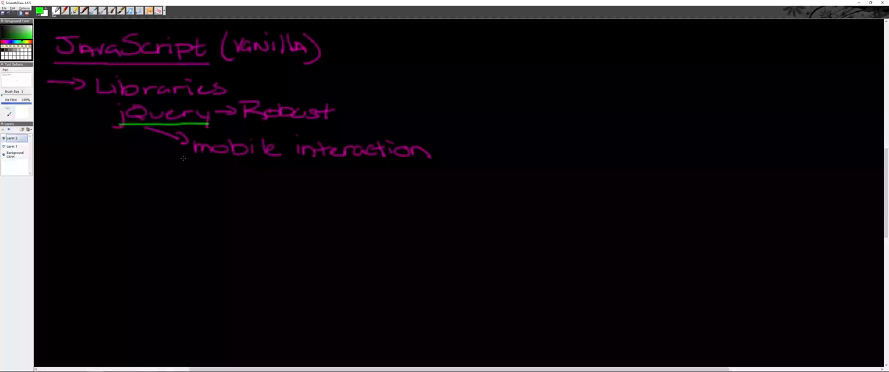
mouse_move(222, 170)
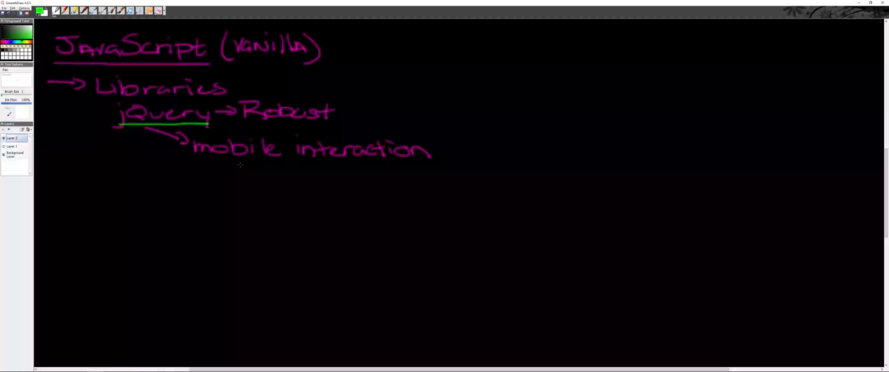
mouse_move(254, 156)
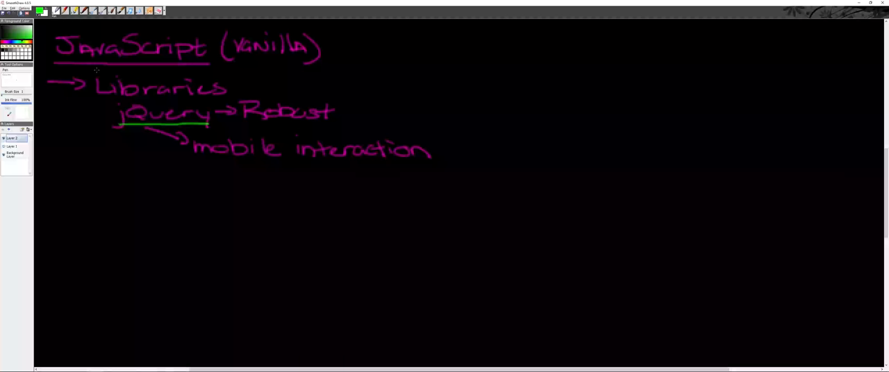
mouse_move(83, 69)
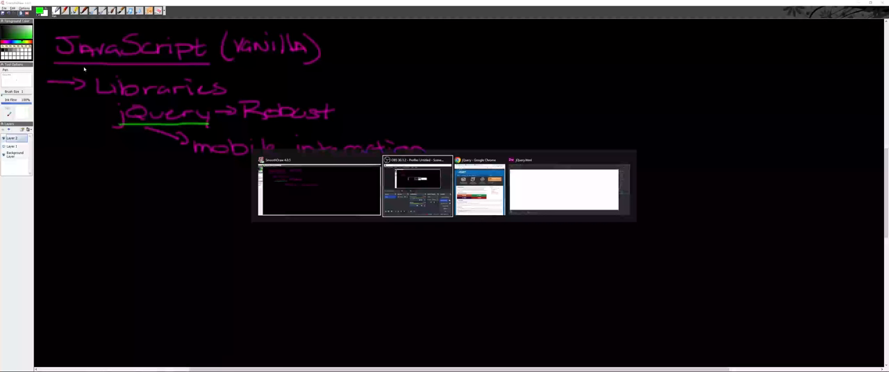
Switch to Chrome on jquery.com and scroll down to Other Related Projects
left_click(478, 188)
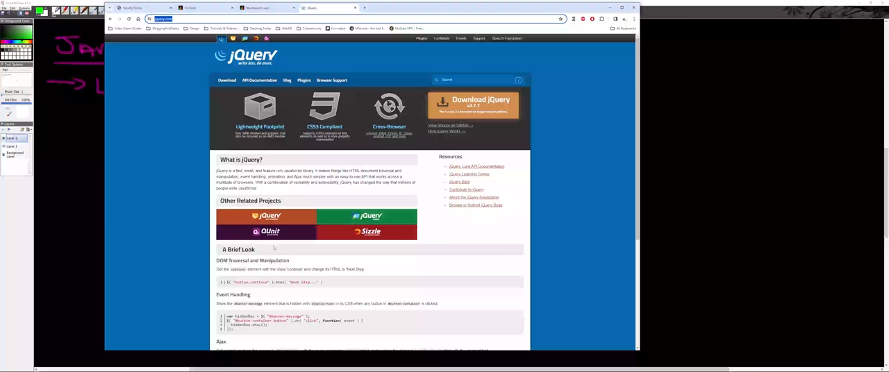
mouse_move(340, 239)
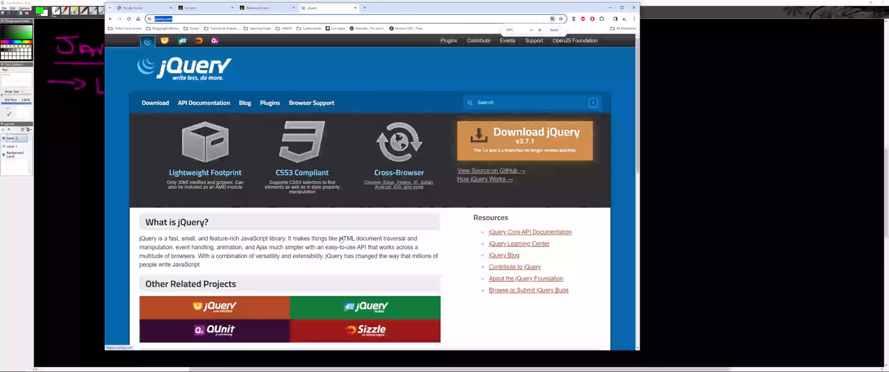
scroll("down", 3)
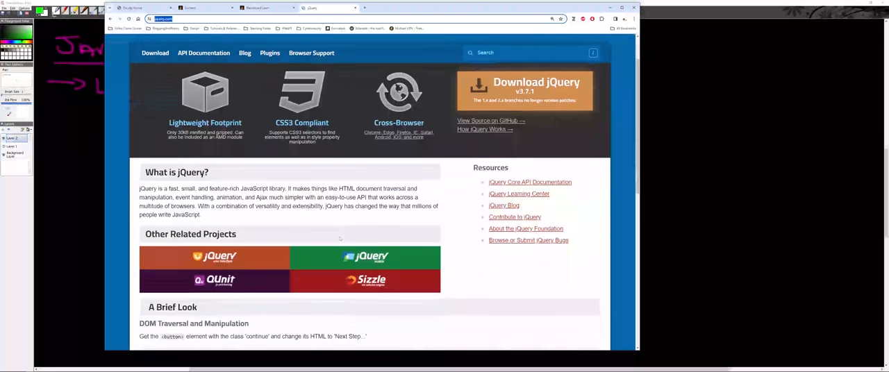
scroll("down", 3)
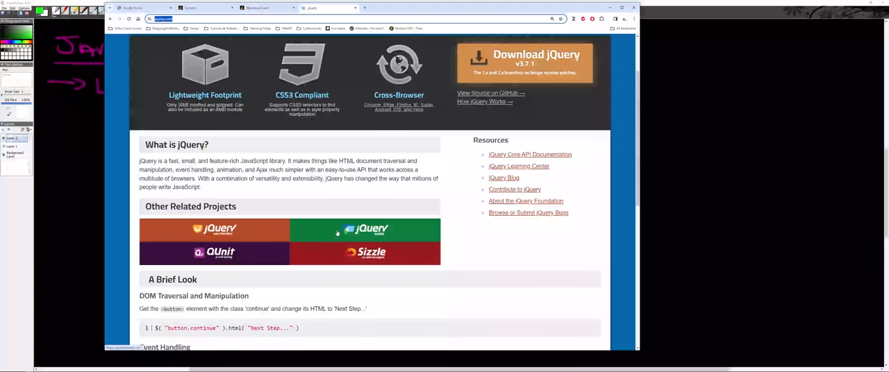
mouse_move(301, 235)
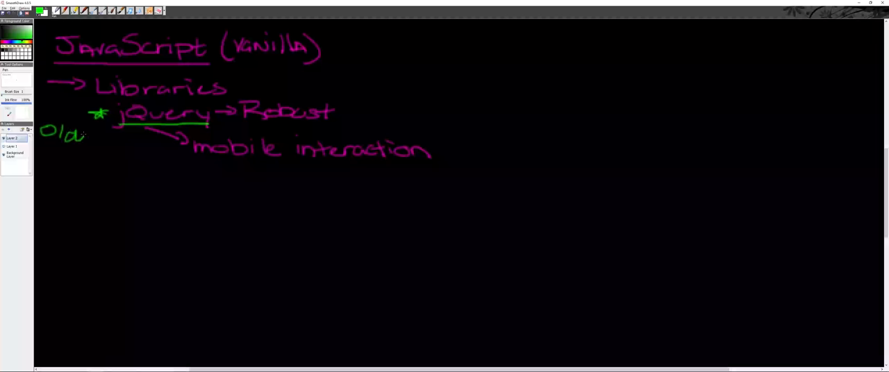
Write 'Older' beside jQuery and an arrow to 'Angular, node.js' in green
left_click_drag(73, 135, 100, 135)
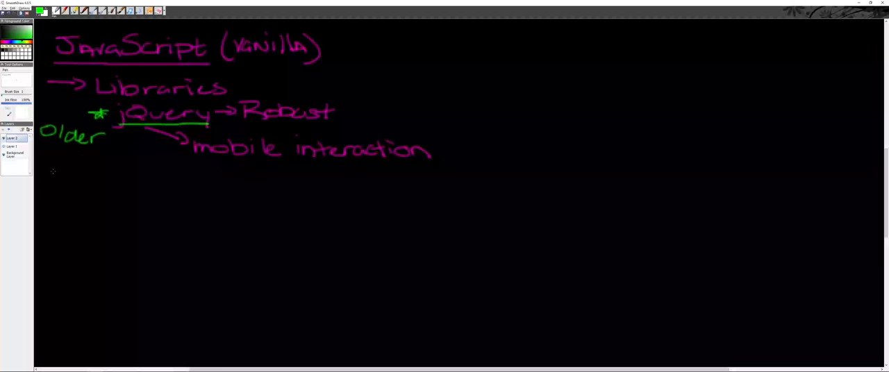
left_click_drag(49, 174, 80, 170)
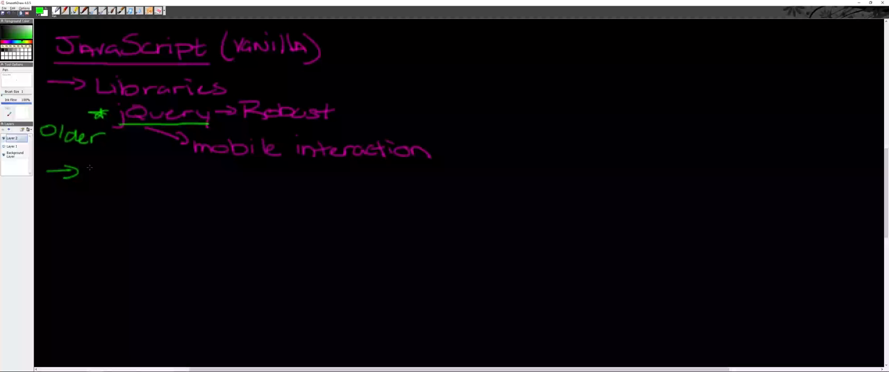
left_click_drag(88, 181, 146, 180)
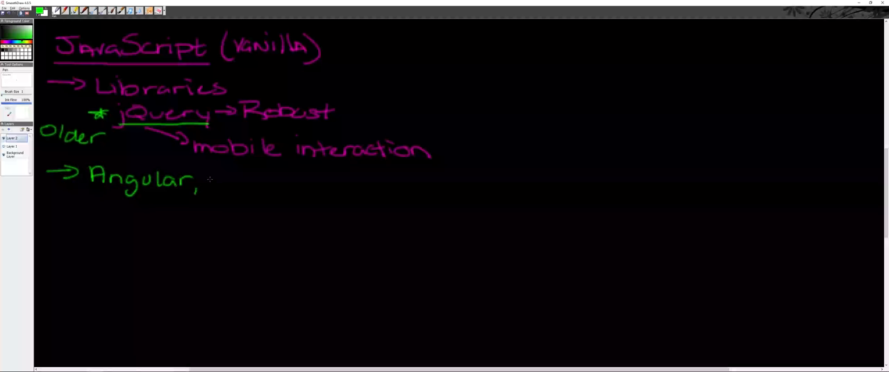
left_click_drag(208, 180, 264, 184)
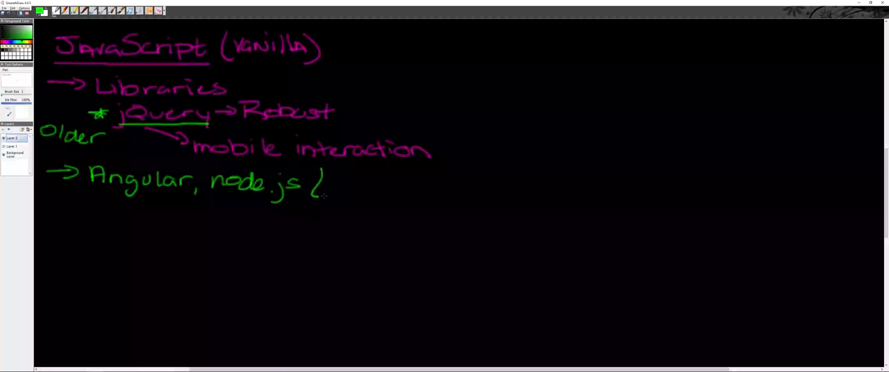
Add the bracketed note '(not drag + drop Dreamweaver)' after node.js
left_click_drag(327, 187, 375, 188)
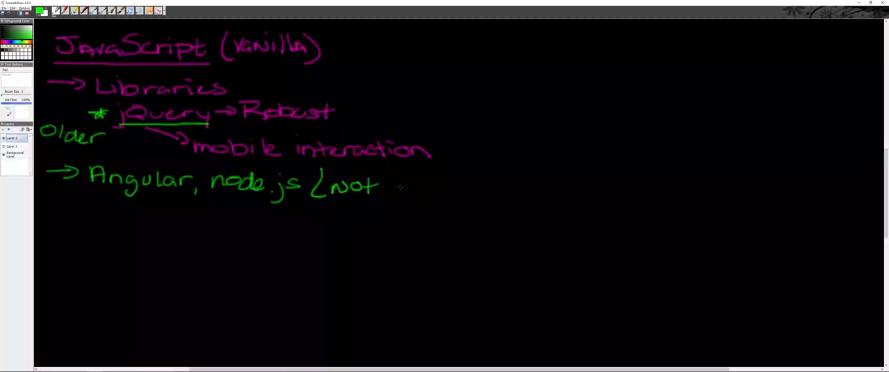
left_click_drag(395, 188, 452, 187)
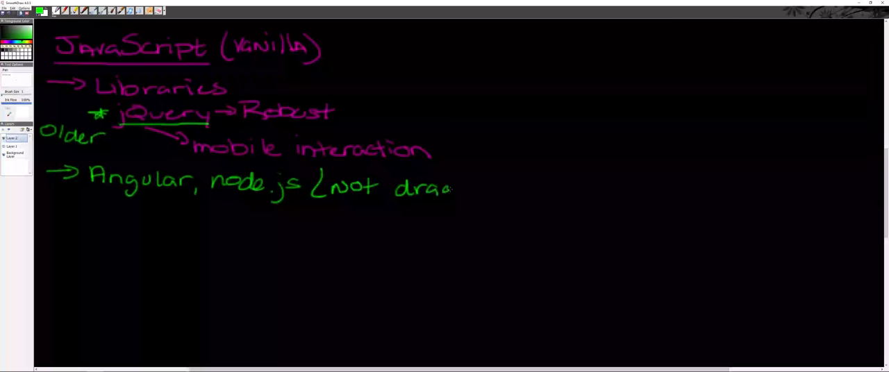
left_click_drag(452, 191, 500, 191)
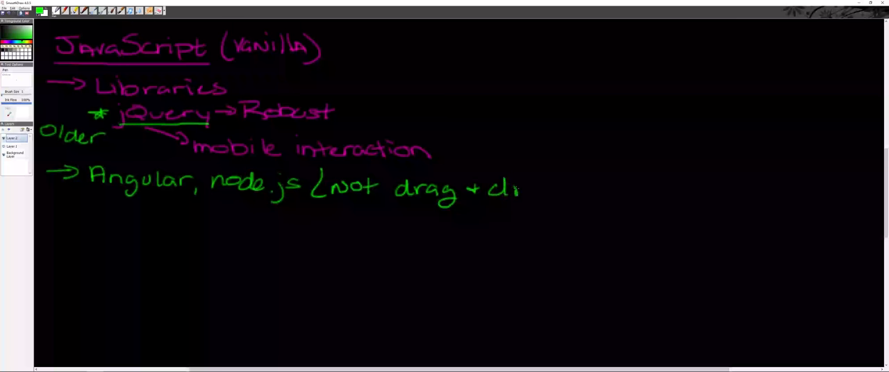
left_click_drag(518, 191, 587, 191)
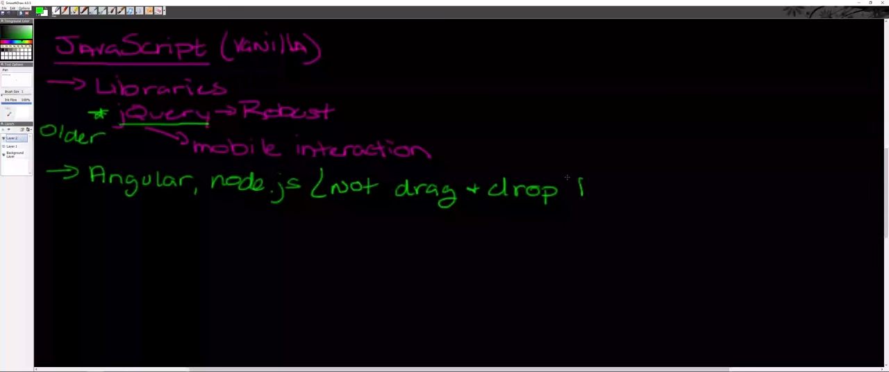
left_click_drag(570, 191, 663, 194)
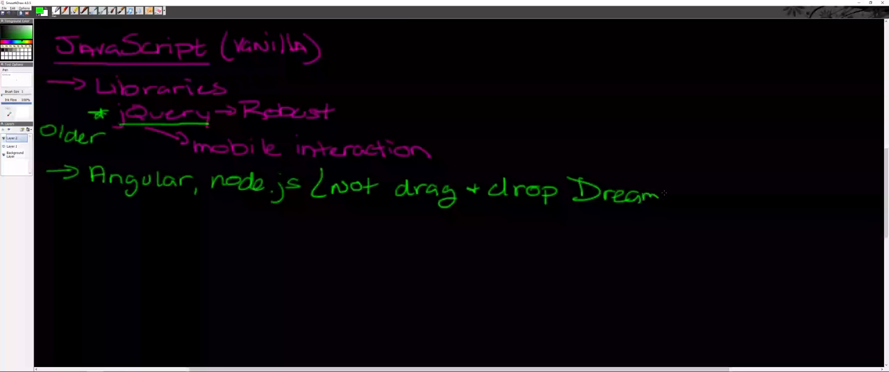
left_click_drag(667, 195, 746, 201)
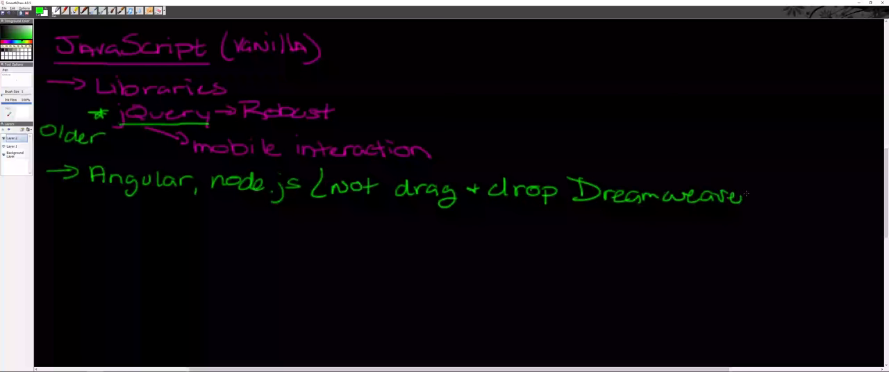
left_click_drag(747, 181, 771, 208)
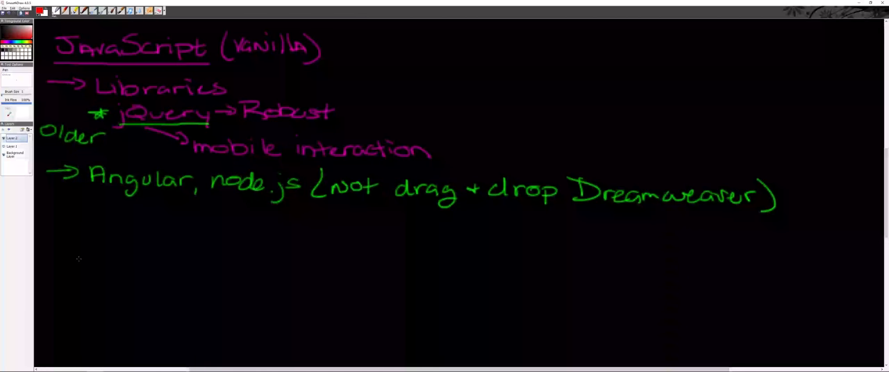
mouse_move(54, 213)
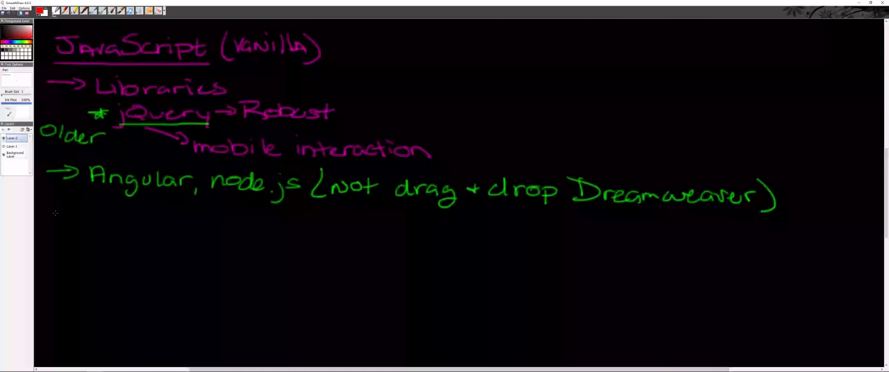
Write the heading 'Max' in red and underline it
left_click_drag(52, 212, 115, 222)
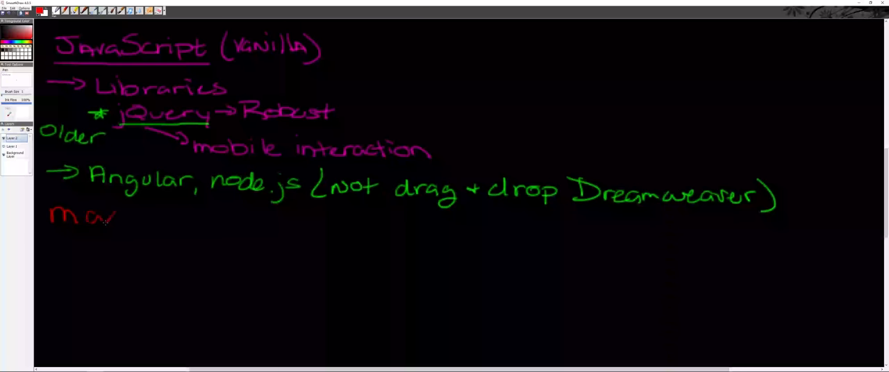
left_click_drag(111, 215, 167, 233)
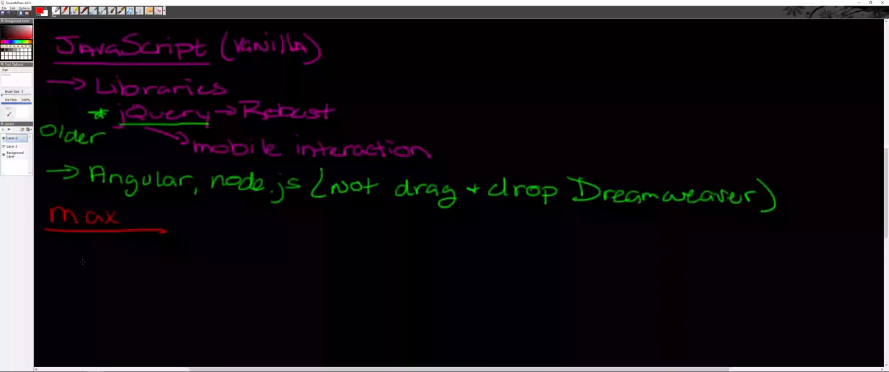
left_click_drag(56, 243, 87, 254)
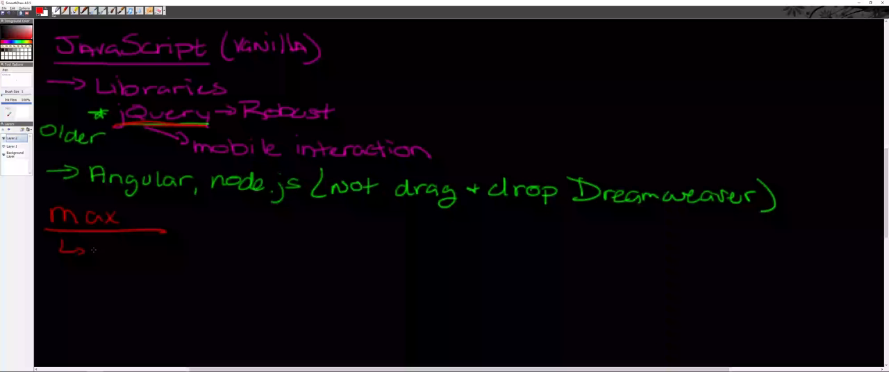
Write the red note 'Helpful to know JS vanilla' under Max
left_click_drag(90, 250, 132, 254)
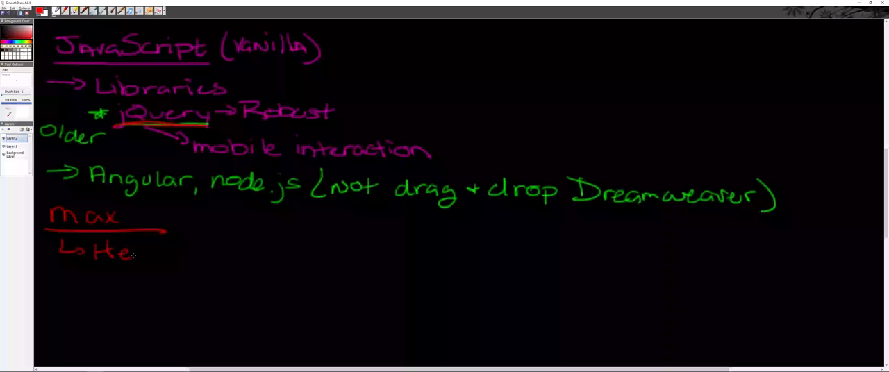
left_click_drag(135, 254, 194, 260)
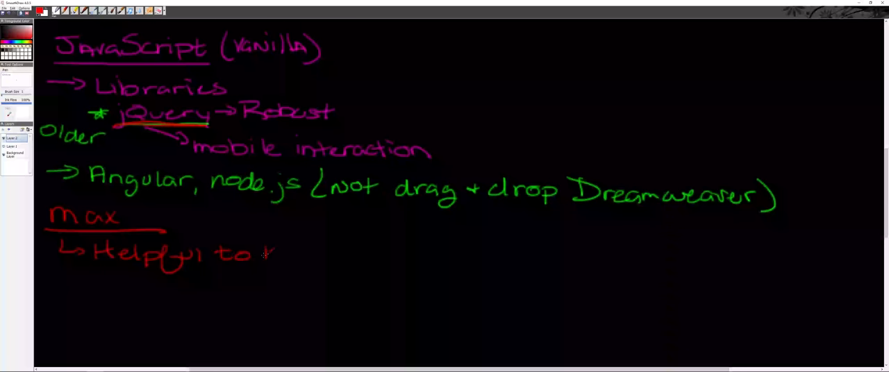
left_click_drag(264, 254, 341, 257)
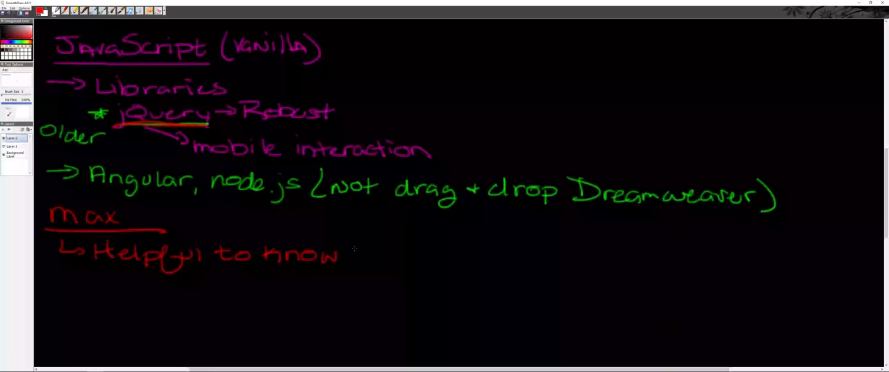
left_click_drag(358, 253, 414, 260)
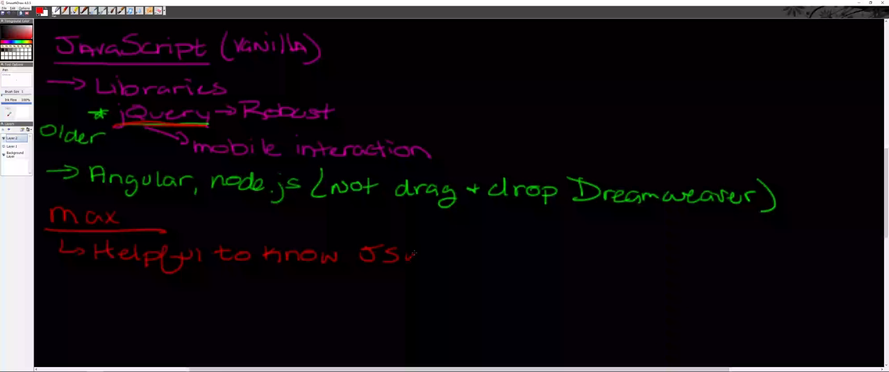
left_click_drag(410, 254, 479, 263)
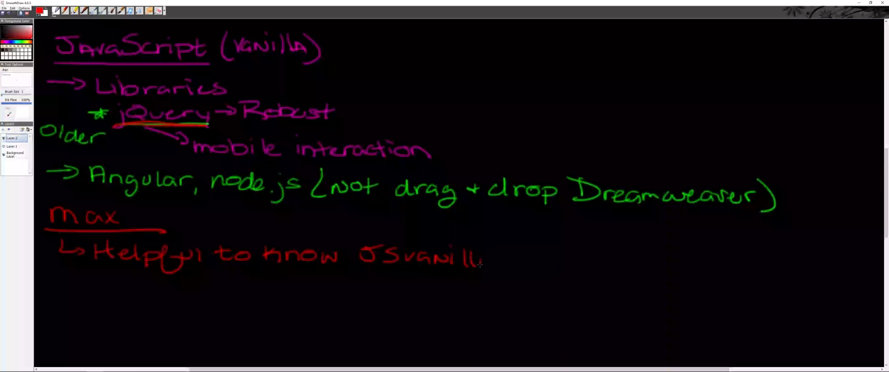
left_click_drag(475, 263, 489, 261)
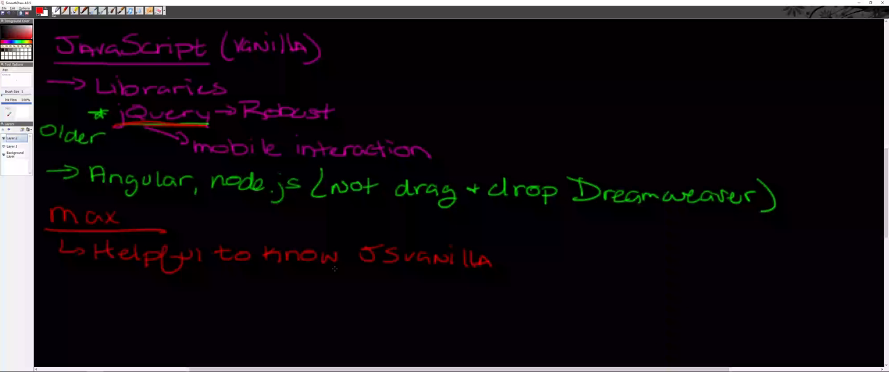
mouse_move(270, 219)
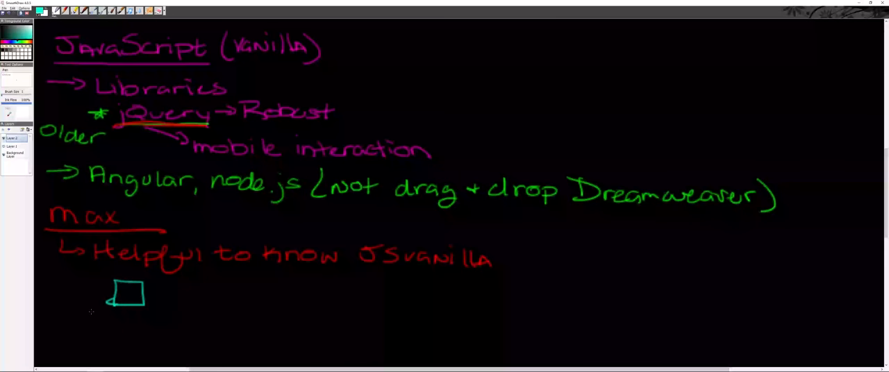
Sketch cyan .html, .css and .JS boxes joined by dashed lines, with an 'errors contained' arrow
left_click_drag(91, 320, 135, 327)
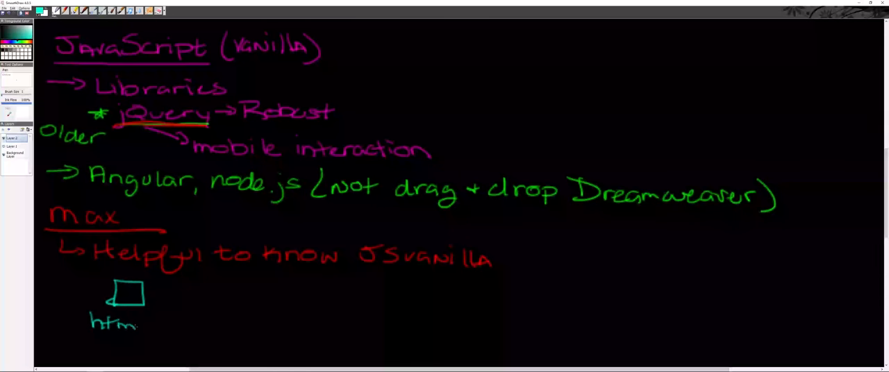
left_click_drag(153, 289, 188, 289)
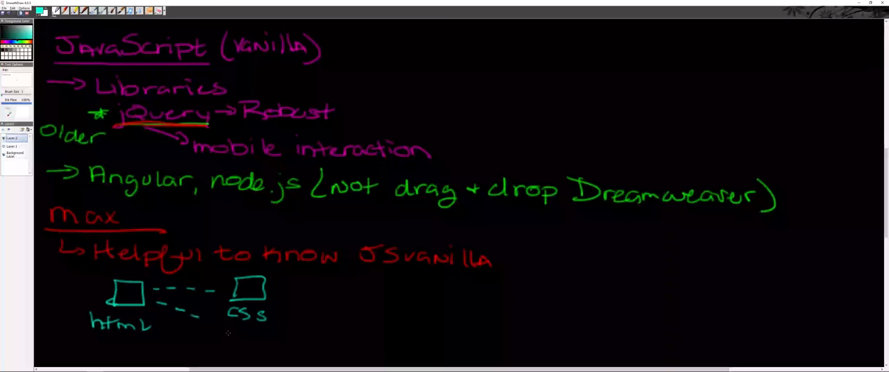
left_click_drag(203, 326, 240, 340)
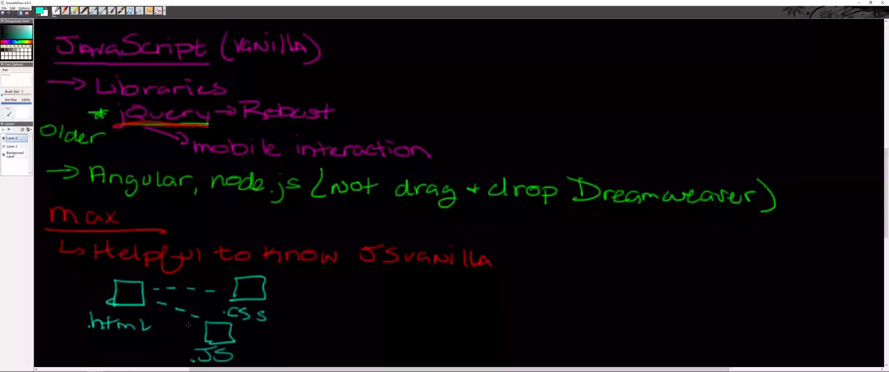
left_click_drag(299, 338, 243, 338)
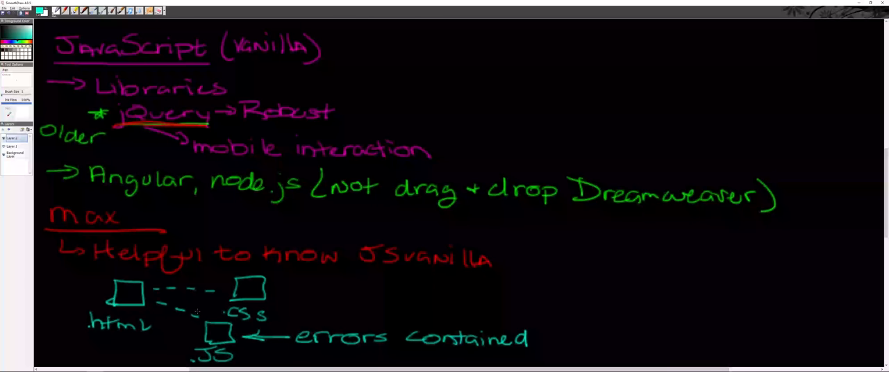
left_click_drag(186, 314, 200, 325)
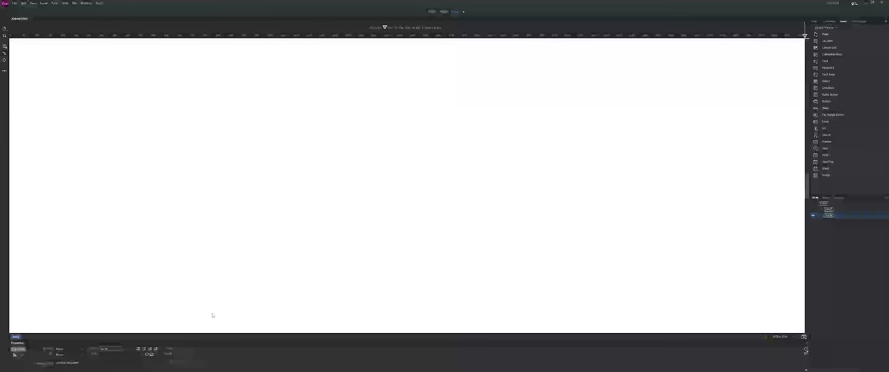
Show the Files panel listing the Project 4 site folder
left_click(19, 367)
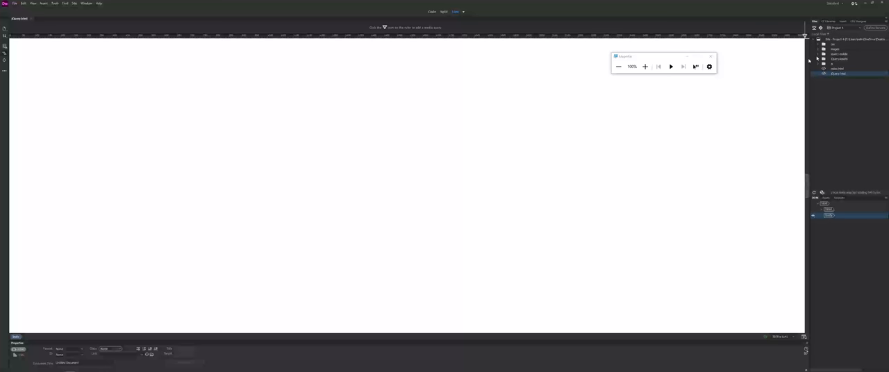
left_click(272, 120)
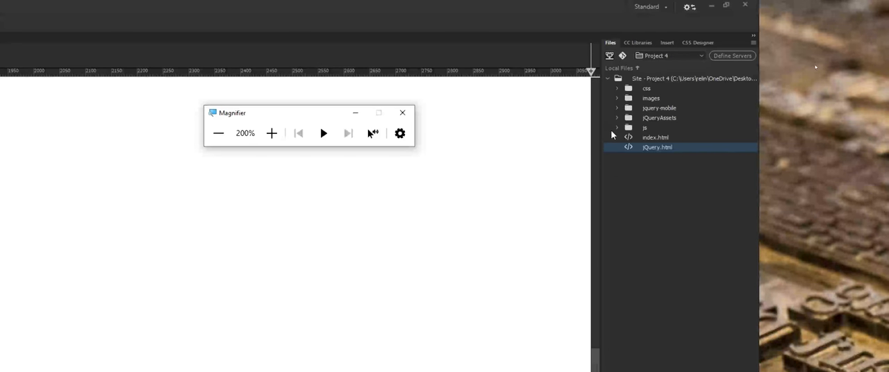
Expand the js, jQueryAssets and jquery-mobile folders and select jquery.mobile-1.3.0.min.js
left_click(616, 128)
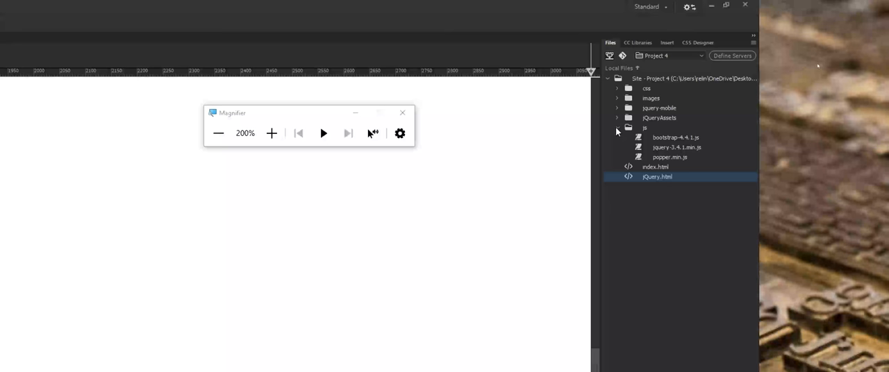
left_click(617, 118)
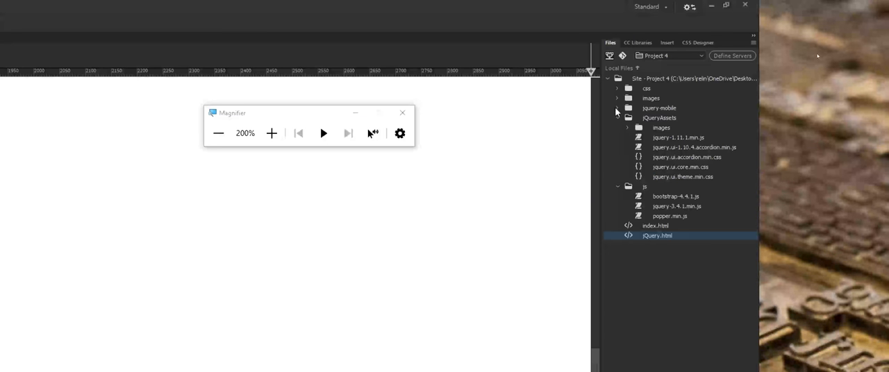
left_click(617, 108)
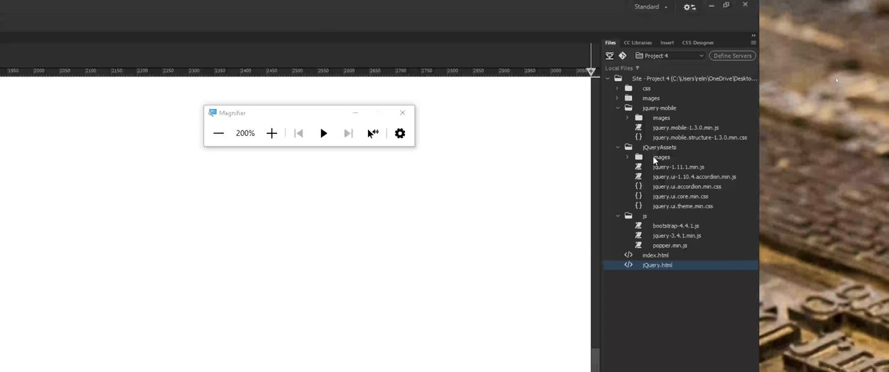
mouse_move(715, 184)
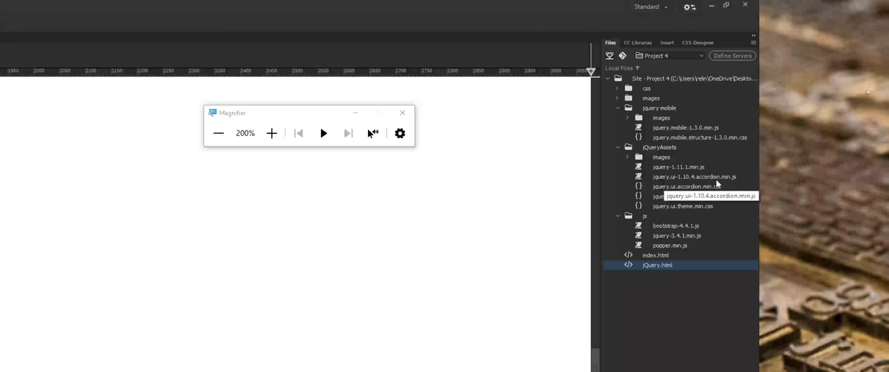
mouse_move(728, 200)
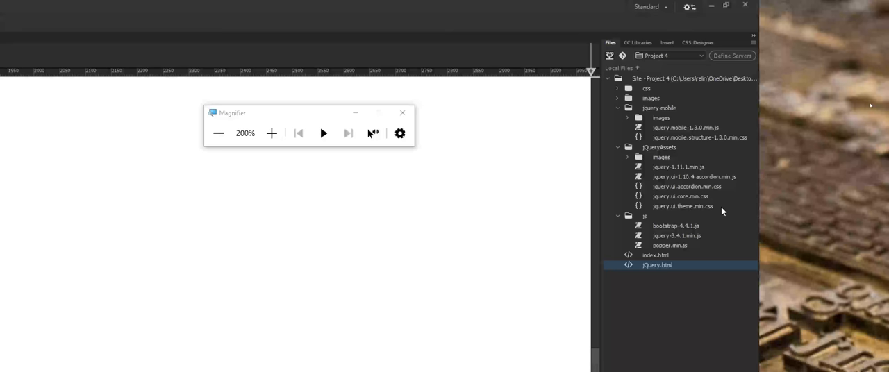
mouse_move(720, 211)
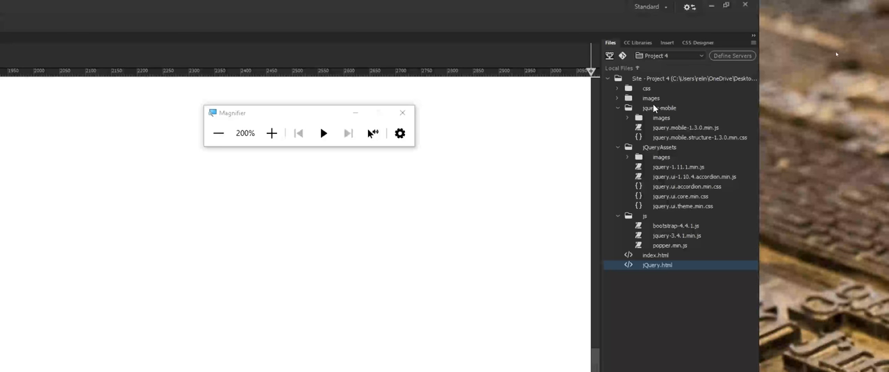
mouse_move(678, 136)
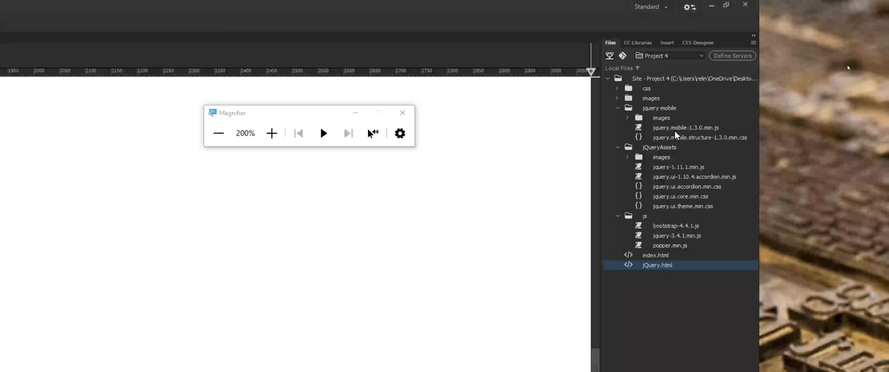
mouse_move(677, 139)
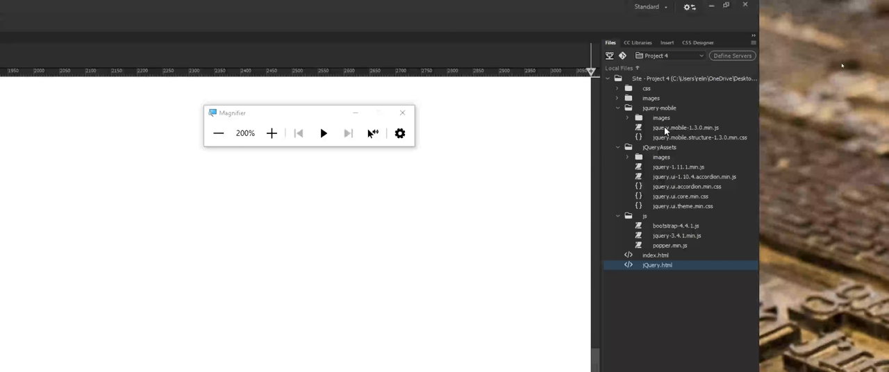
left_click(685, 128)
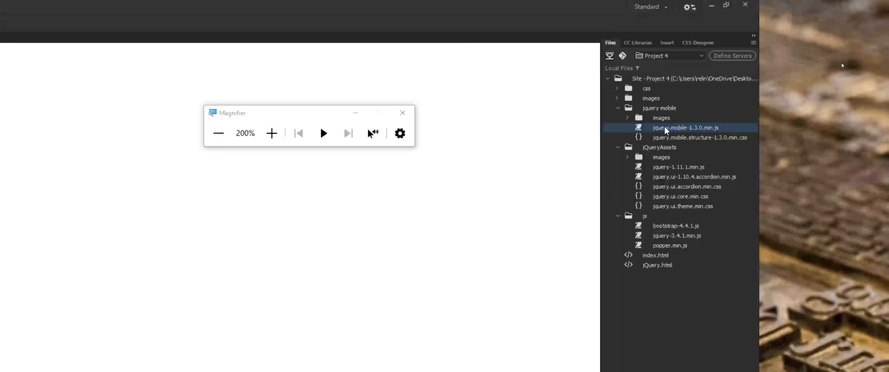
View the jquery.mobile-1.3.0.min.js code, then return to jQuery.html
double_click(685, 127)
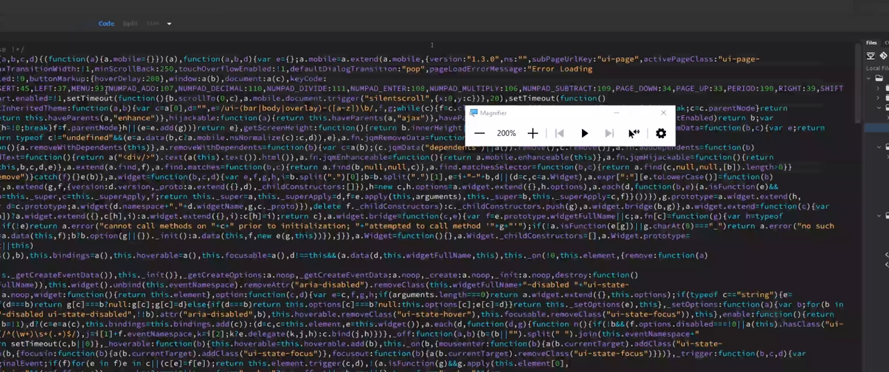
left_click(663, 111)
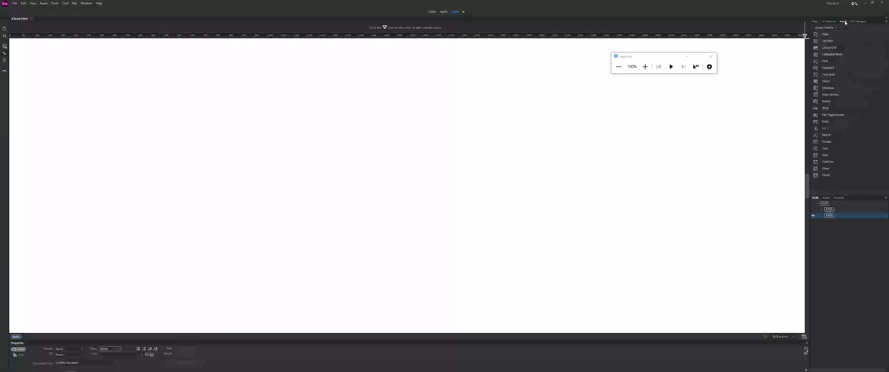
Choose the jQuery Mobile Insert category and start a Page, showing the jQuery Mobile Files dialog
left_click(860, 22)
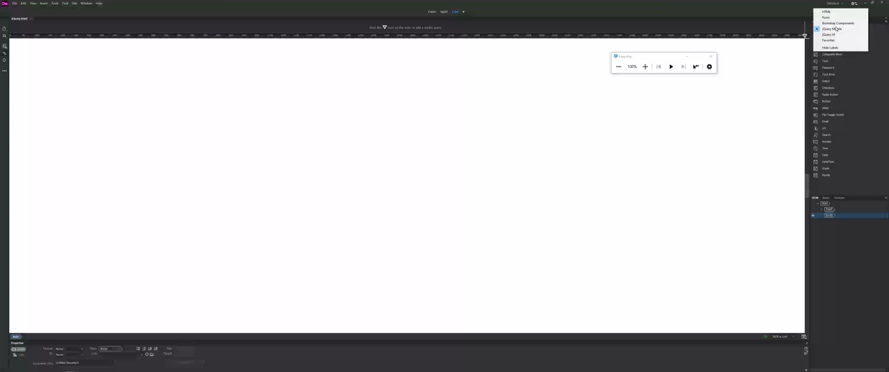
mouse_move(832, 29)
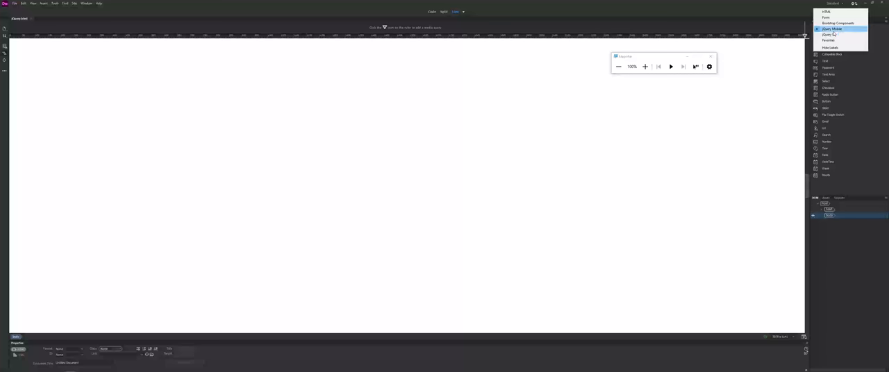
left_click(831, 29)
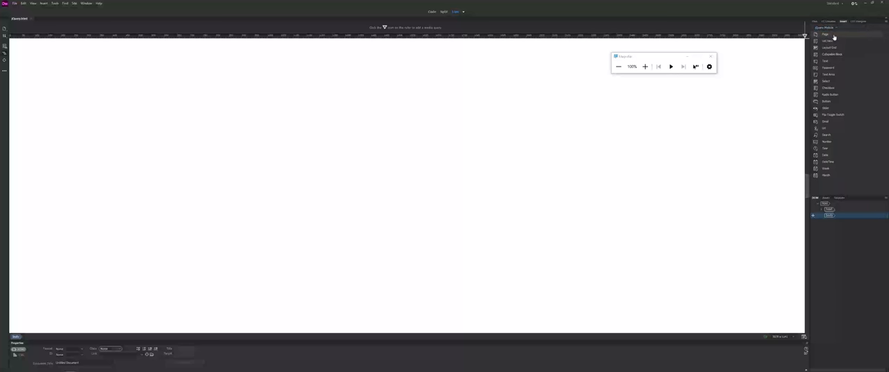
left_click(827, 21)
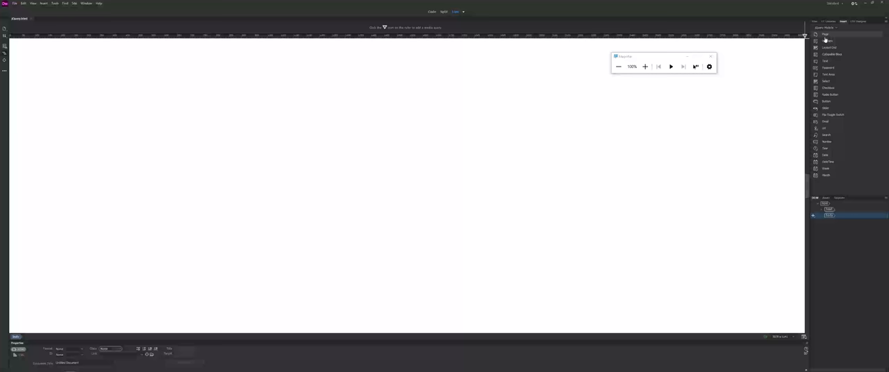
left_click(826, 34)
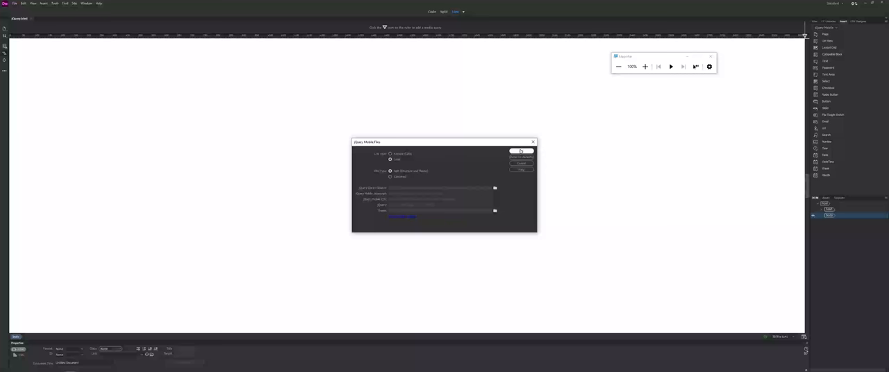
Create the mobile page with Header and Footer and insert a 1-row, 3-column layout grid
left_click(521, 151)
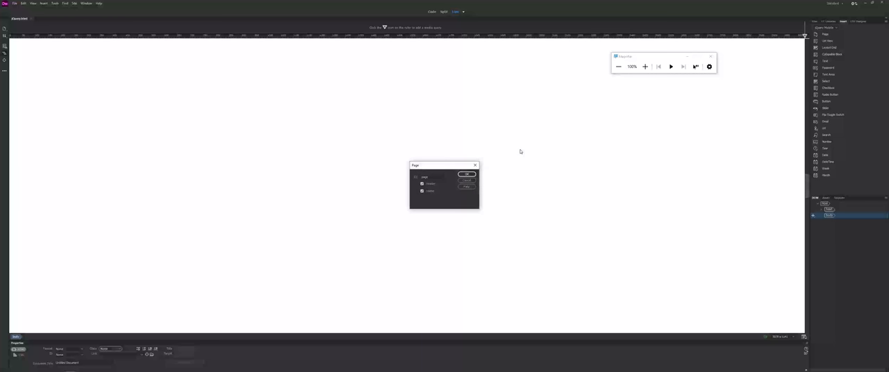
left_click(466, 173)
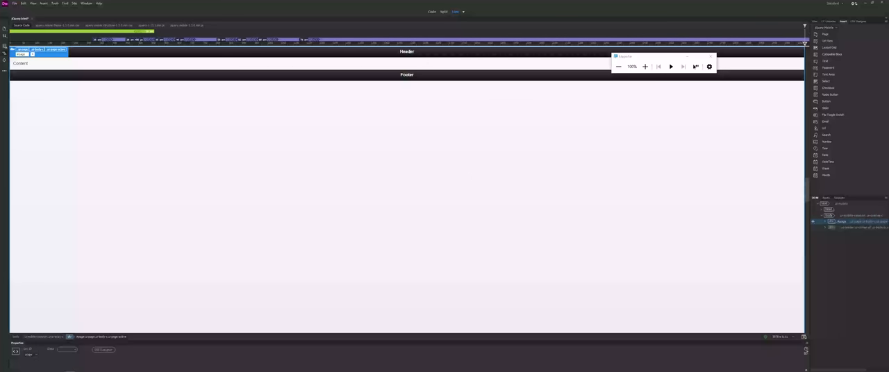
left_click(20, 63)
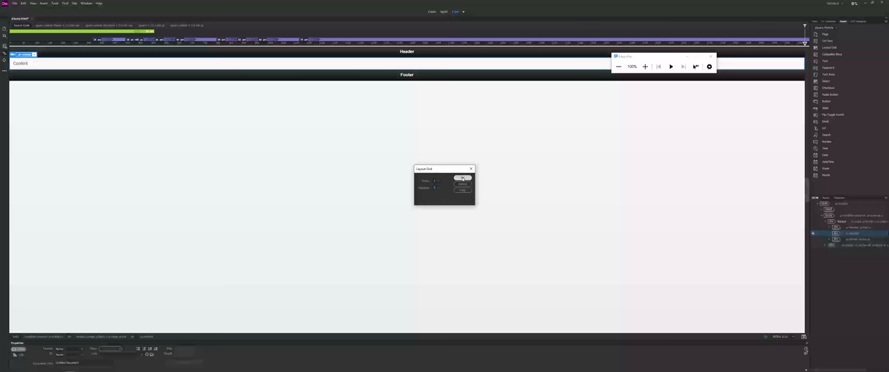
left_click(462, 178)
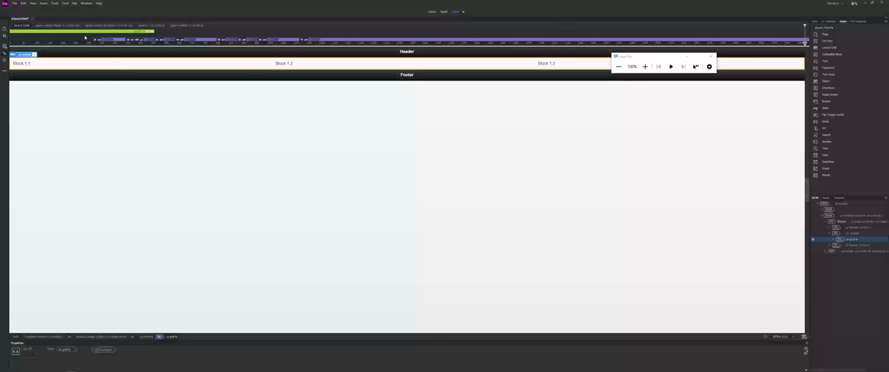
Save the page, copy its dependent jQuery files, and preview it in Chrome
left_click(14, 3)
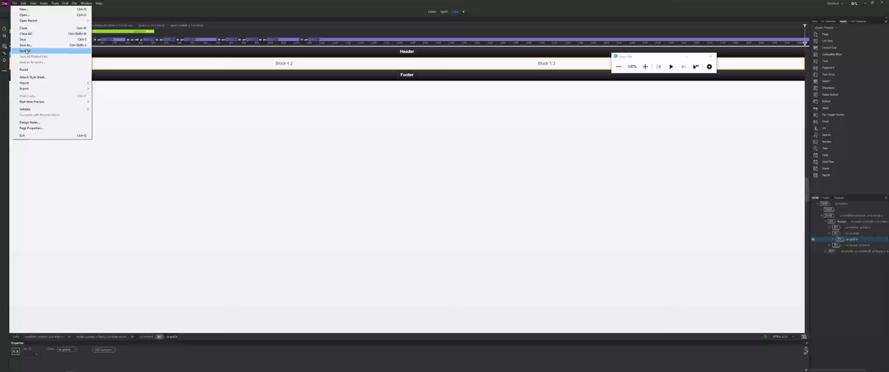
left_click(23, 50)
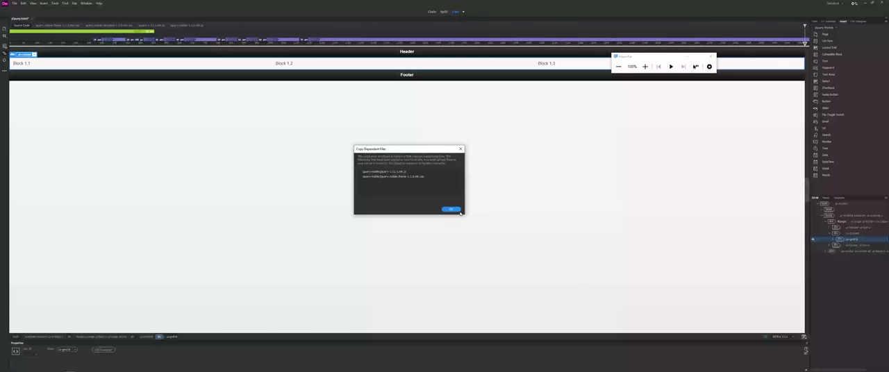
left_click(451, 209)
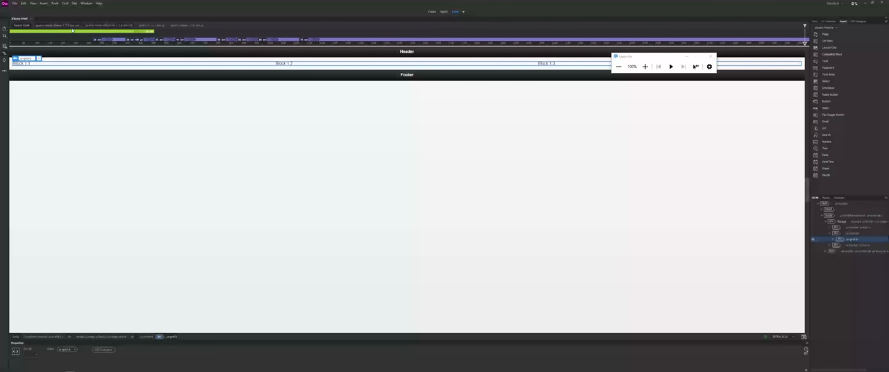
left_click(804, 337)
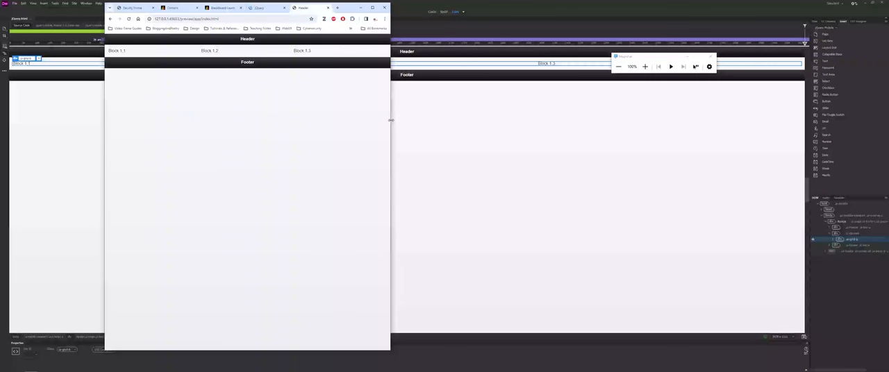
Narrow the Chrome preview to phone width, check Blocks 1.1–1.3, then close it
left_click_drag(390, 120, 414, 121)
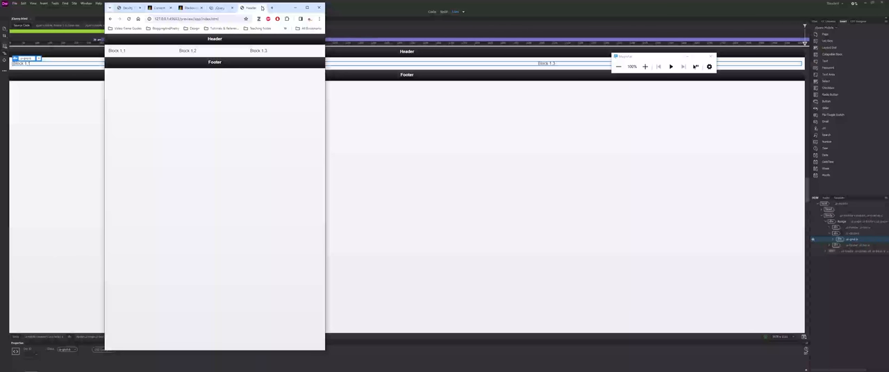
left_click(243, 7)
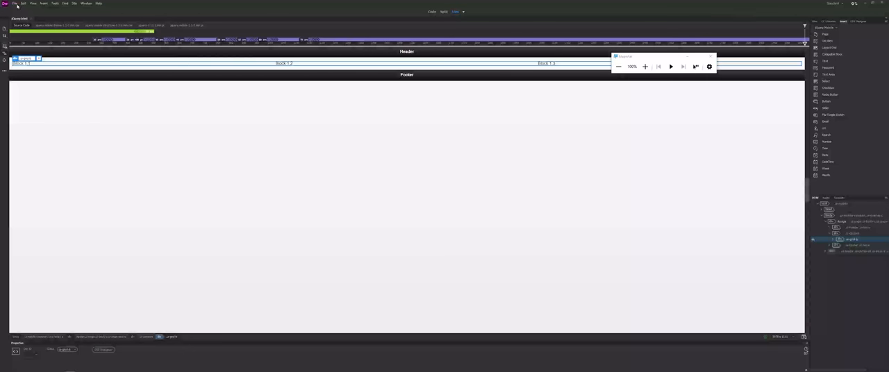
Create a new HTML page with a jQuery UI accordion and save it as jQuery_UIExample.html
left_click(14, 4)
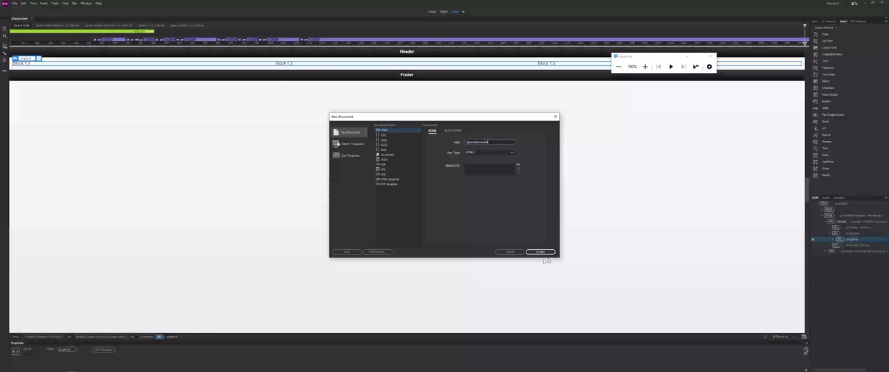
left_click(540, 252)
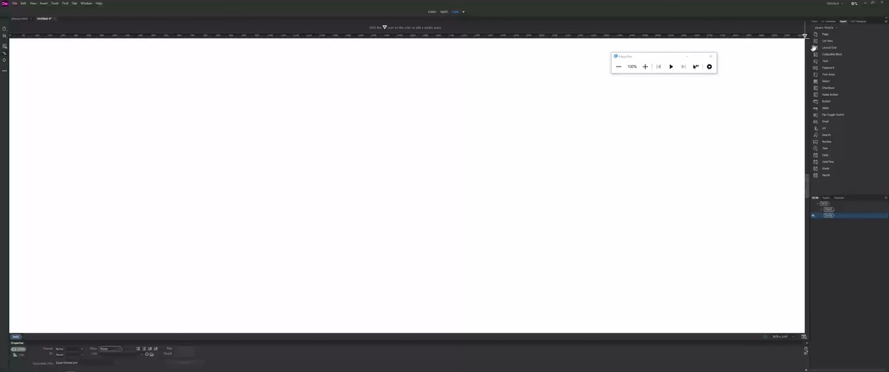
left_click(818, 21)
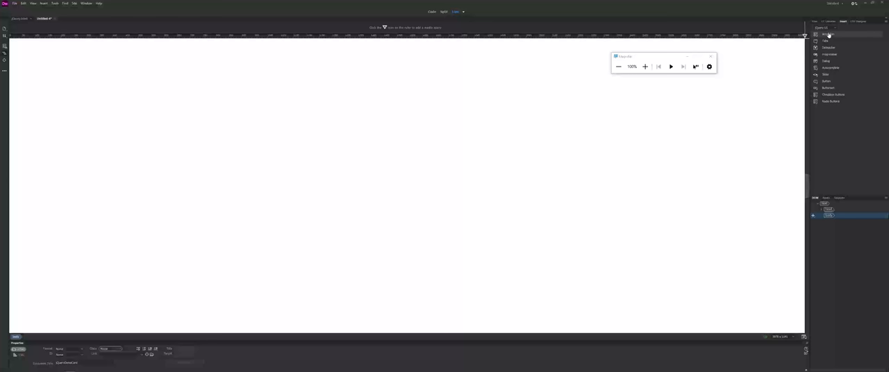
left_click(828, 34)
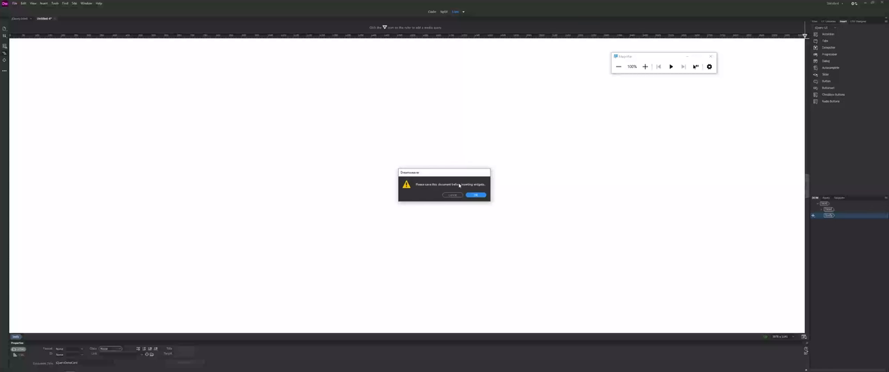
left_click(477, 195)
type("jQuery_UIExample")
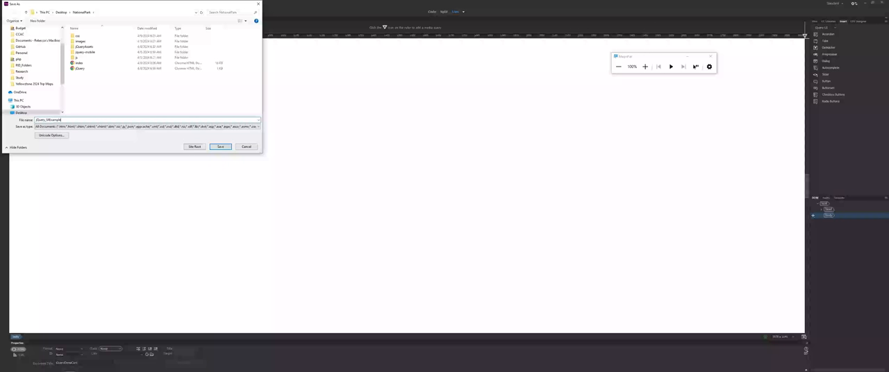
left_click(220, 146)
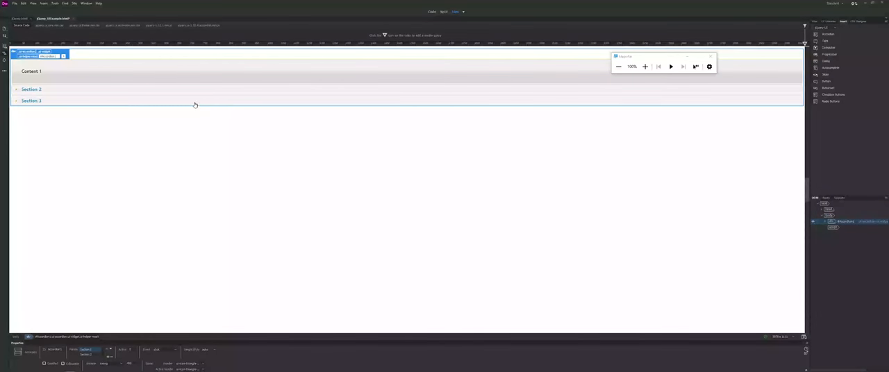
Put a 300 x 100 image in the first accordion panel and preview the page
left_click(31, 54)
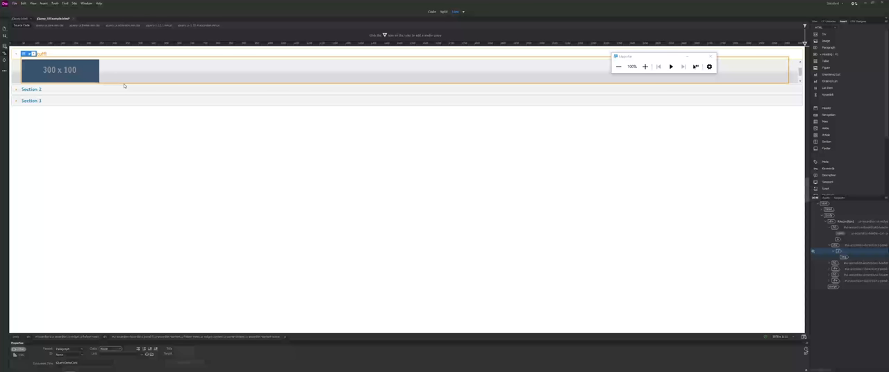
left_click(14, 3)
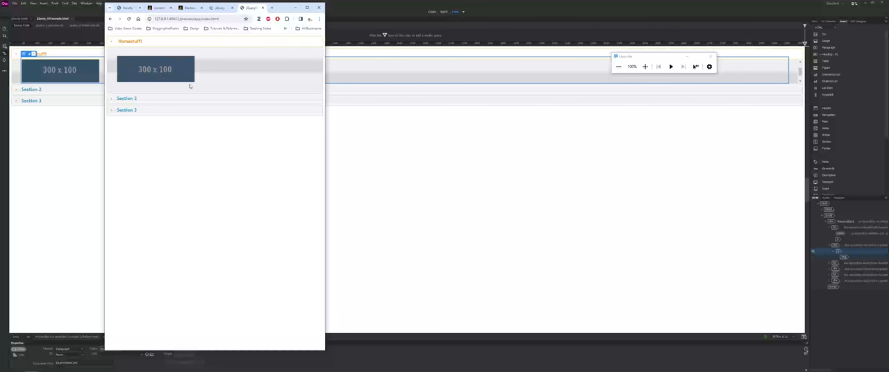
In the Chrome preview, expand Section 2, Section 3, then the Homestuff! accordion section
left_click(127, 99)
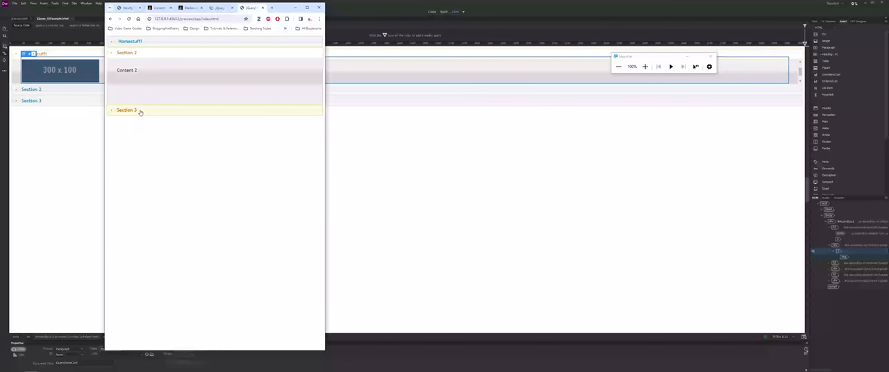
left_click(126, 109)
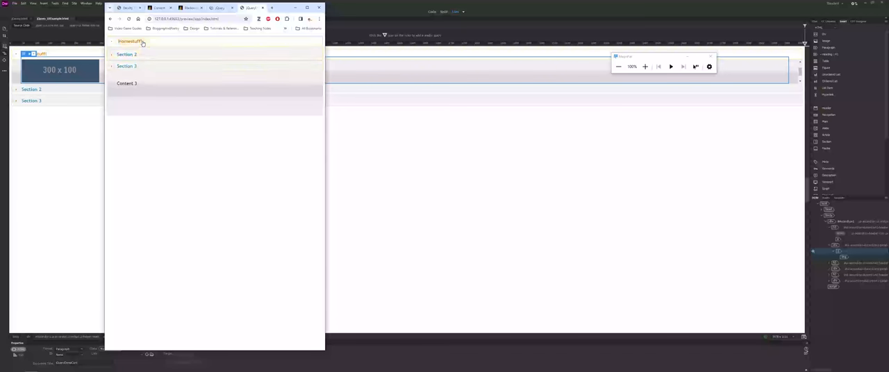
left_click(130, 41)
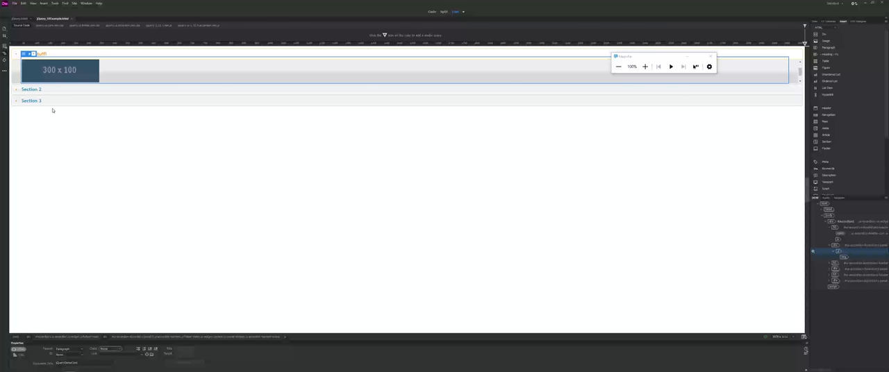
mouse_move(42, 103)
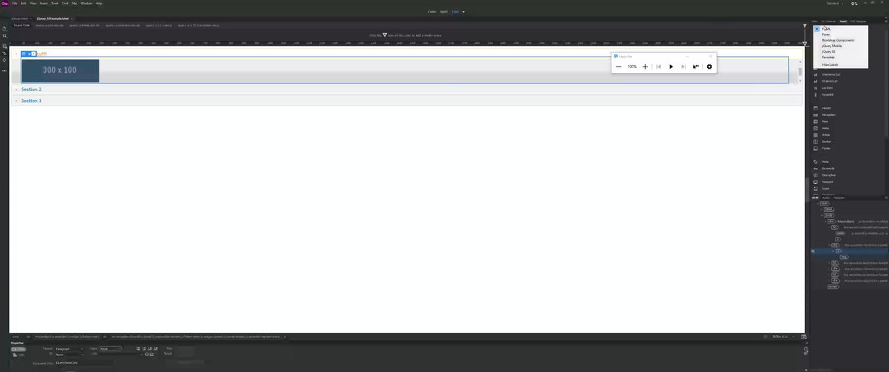
Switch the Insert panel category to jQuery Mobile
left_click(833, 46)
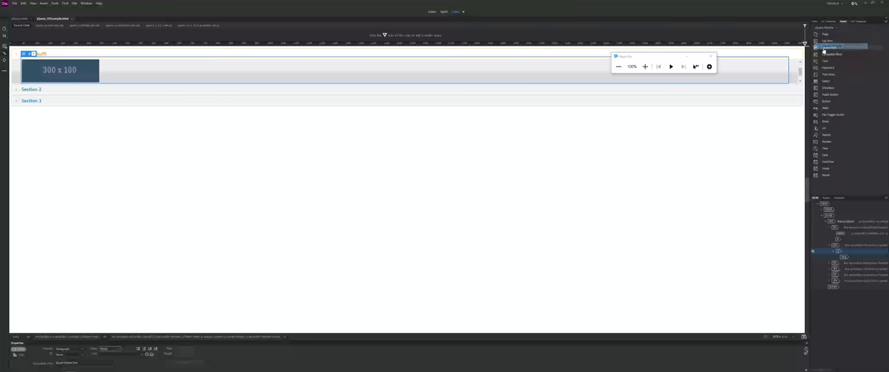
mouse_move(830, 95)
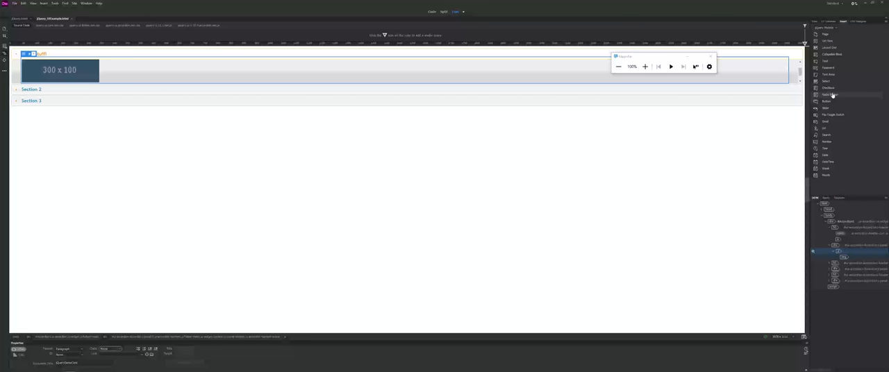